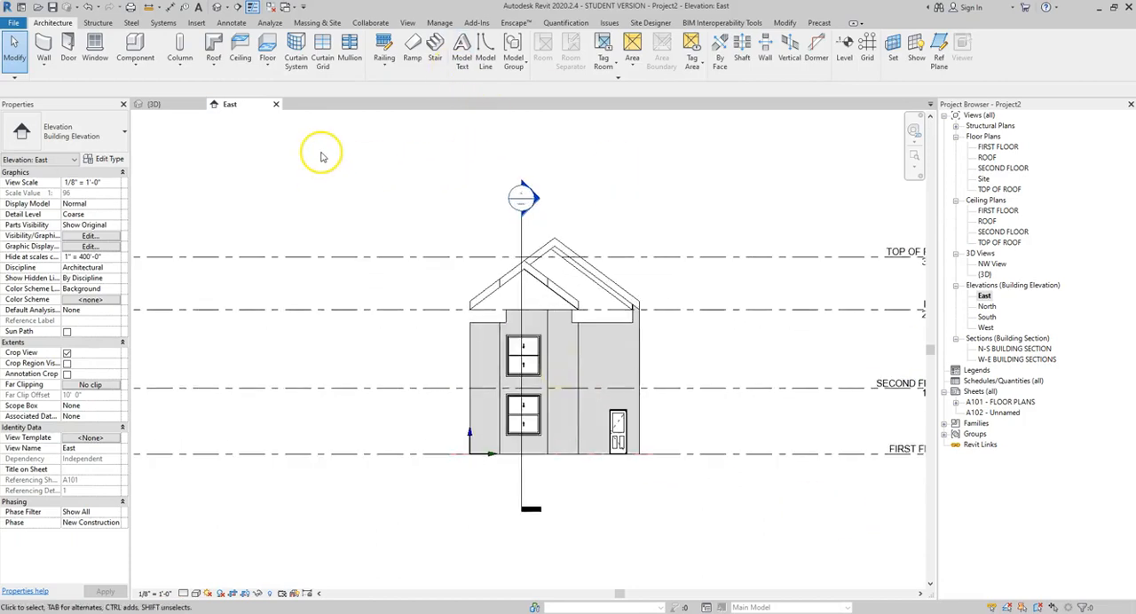
mouse_move(346, 145)
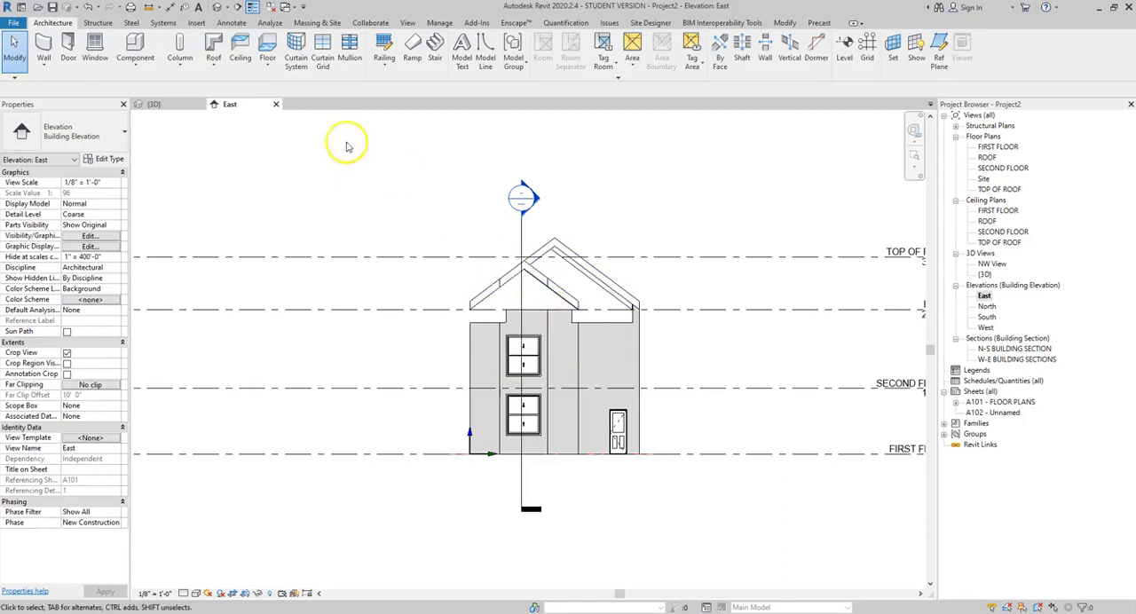
mouse_move(153, 104)
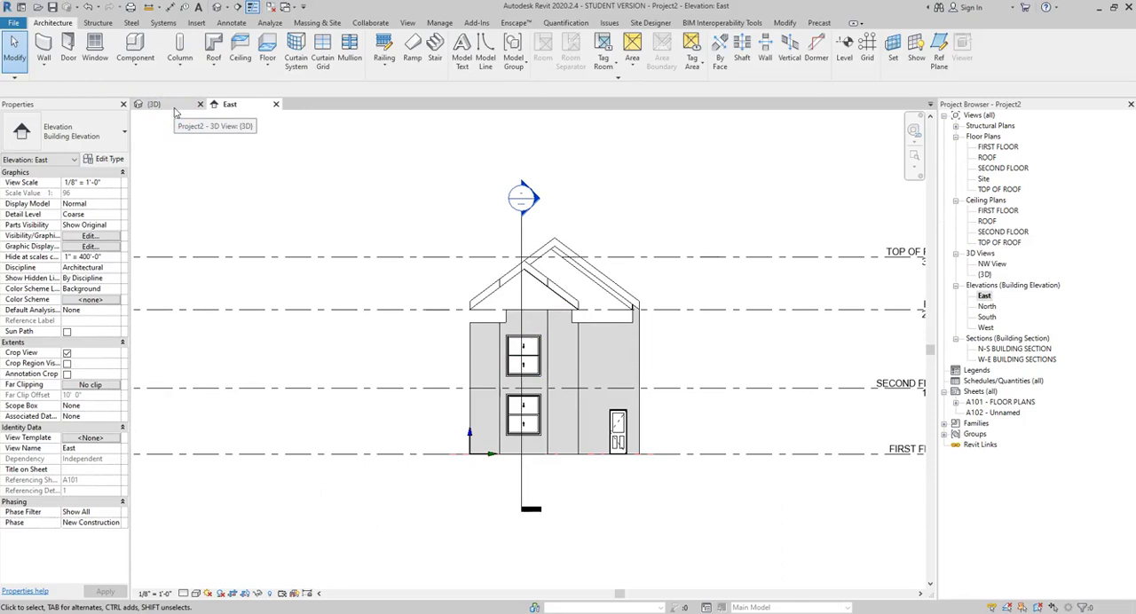
mouse_move(513, 50)
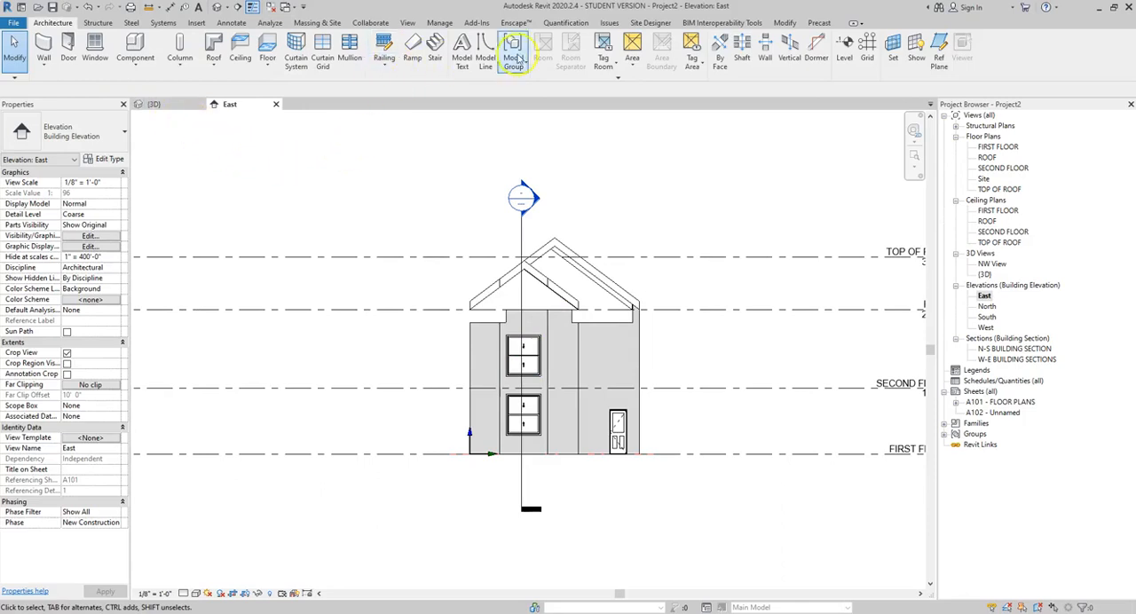
mouse_move(603, 44)
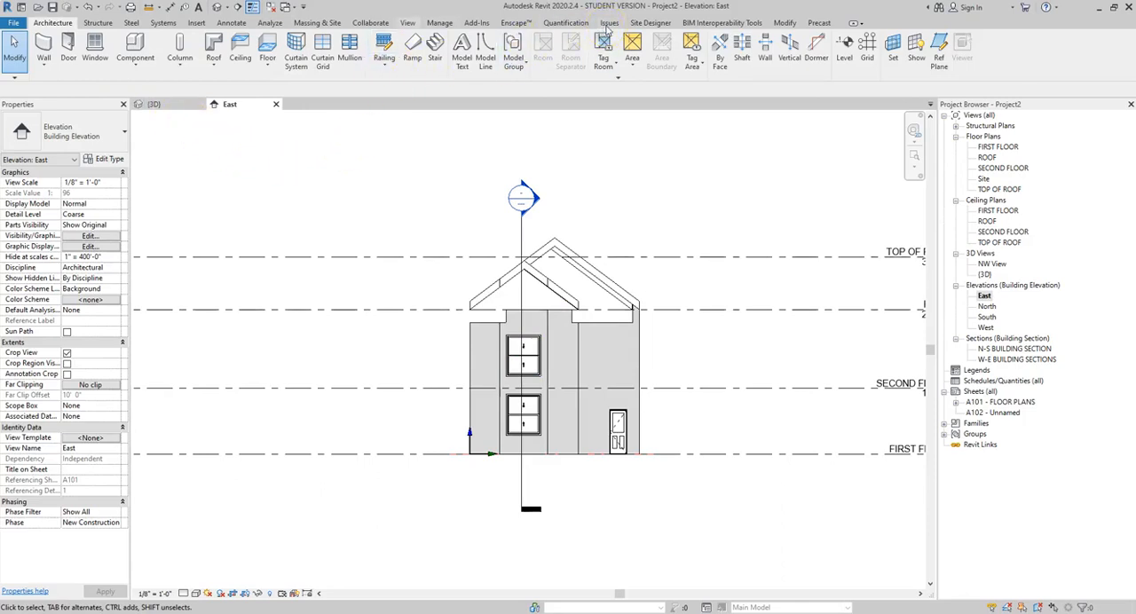
- Tile the east elevation and 3D view, then orbit the model toward the gable end
left_click(408, 23)
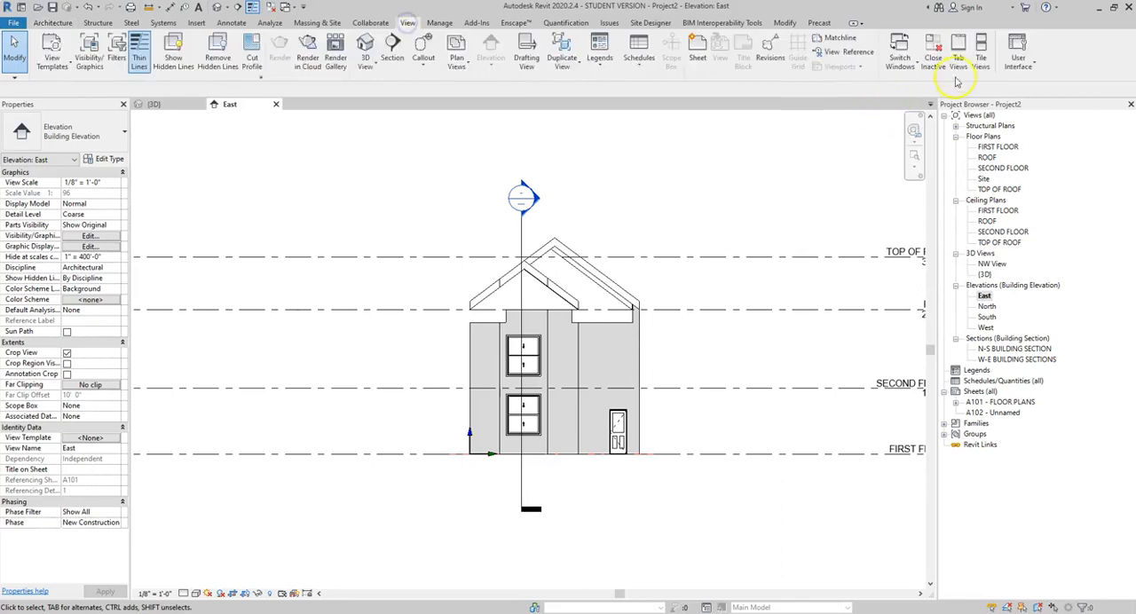
mouse_move(980, 50)
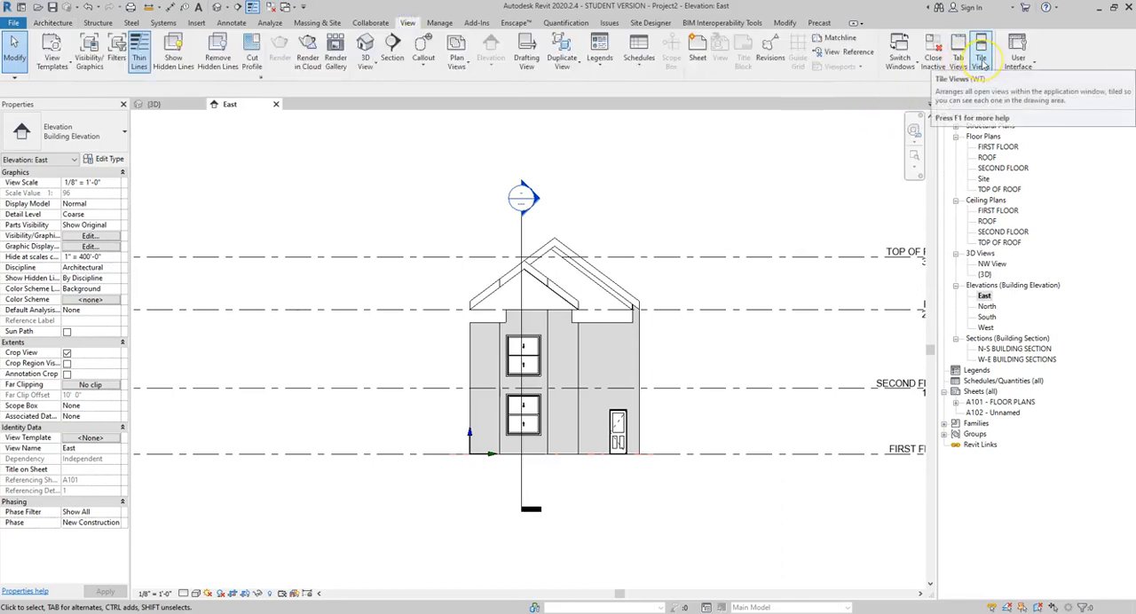
left_click(979, 50)
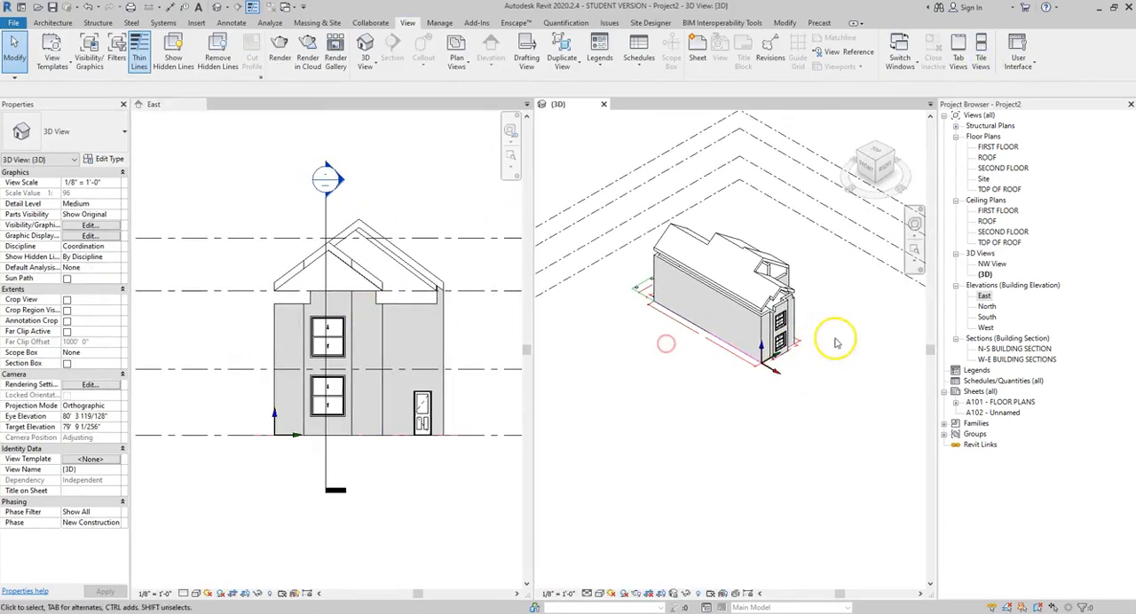
left_click_drag(834, 340, 802, 323)
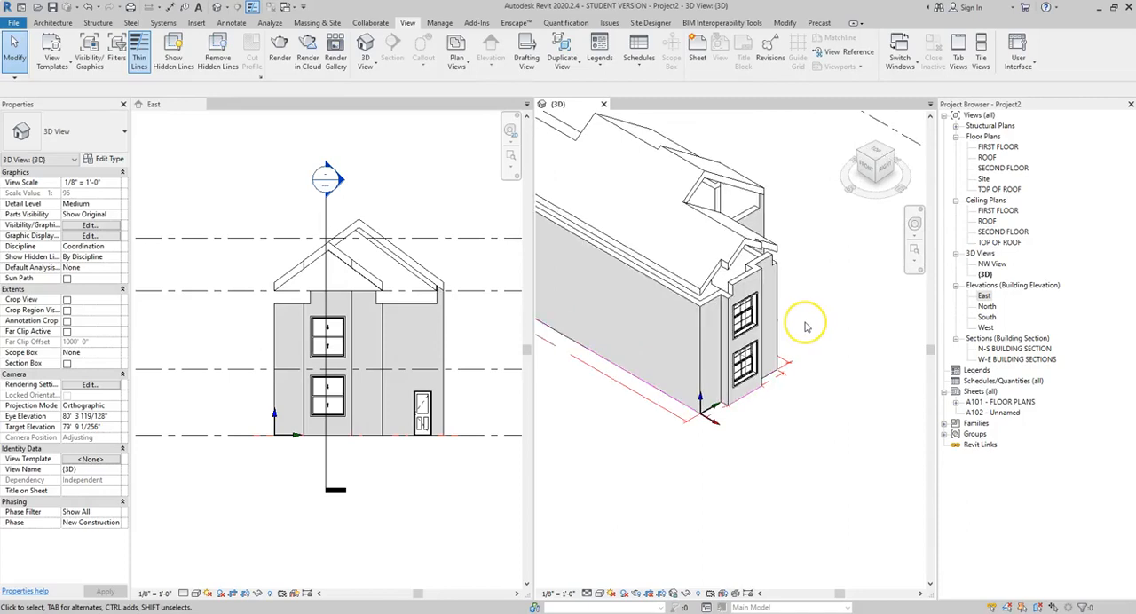
mouse_move(806, 327)
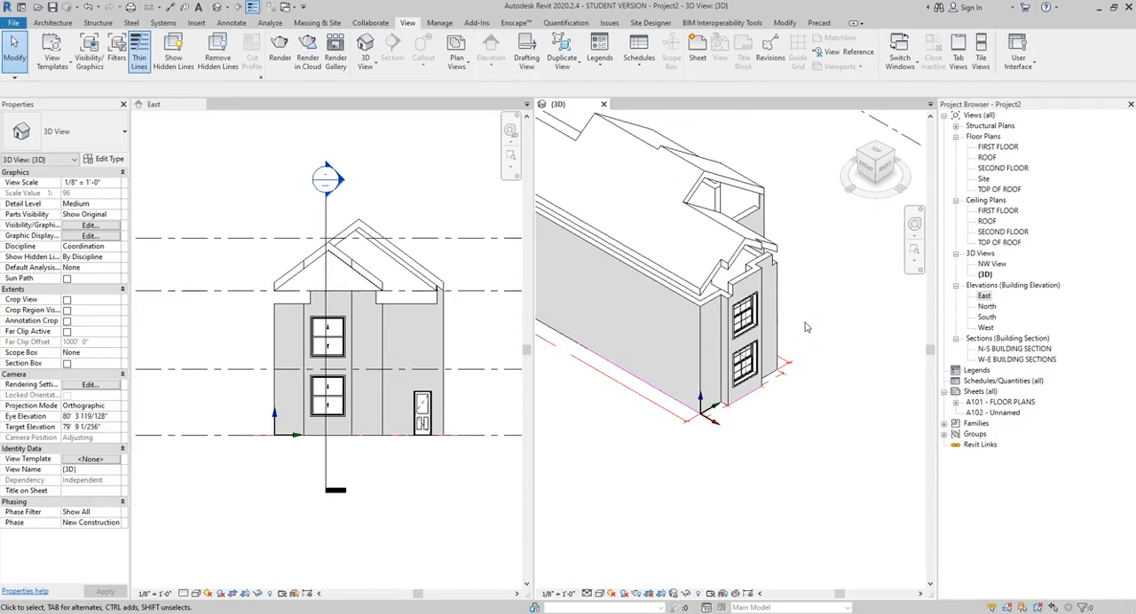
mouse_move(364, 270)
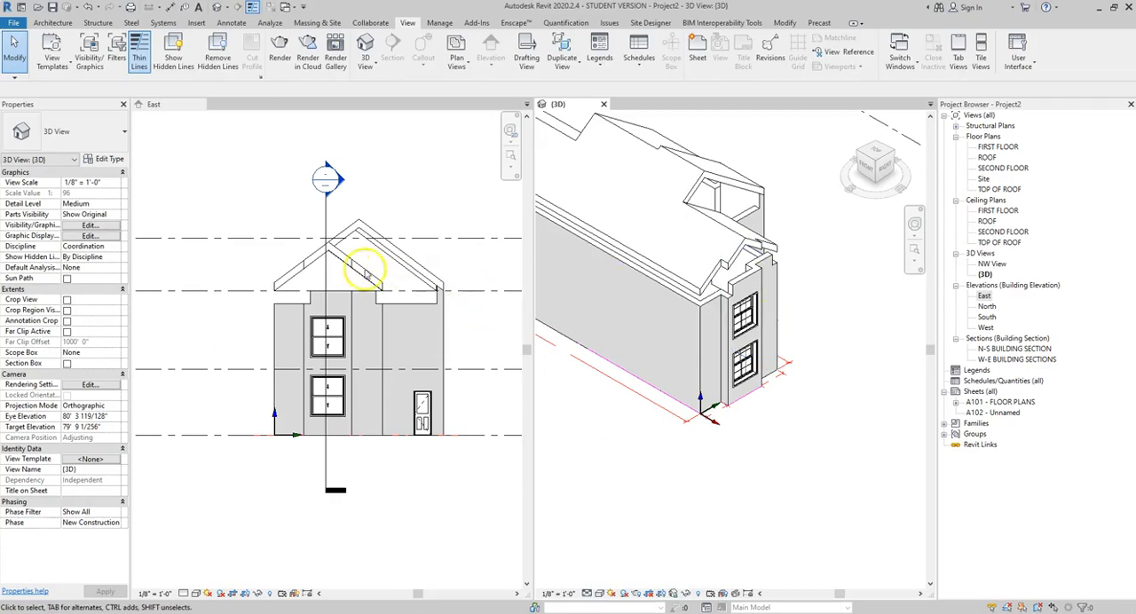
mouse_move(292, 312)
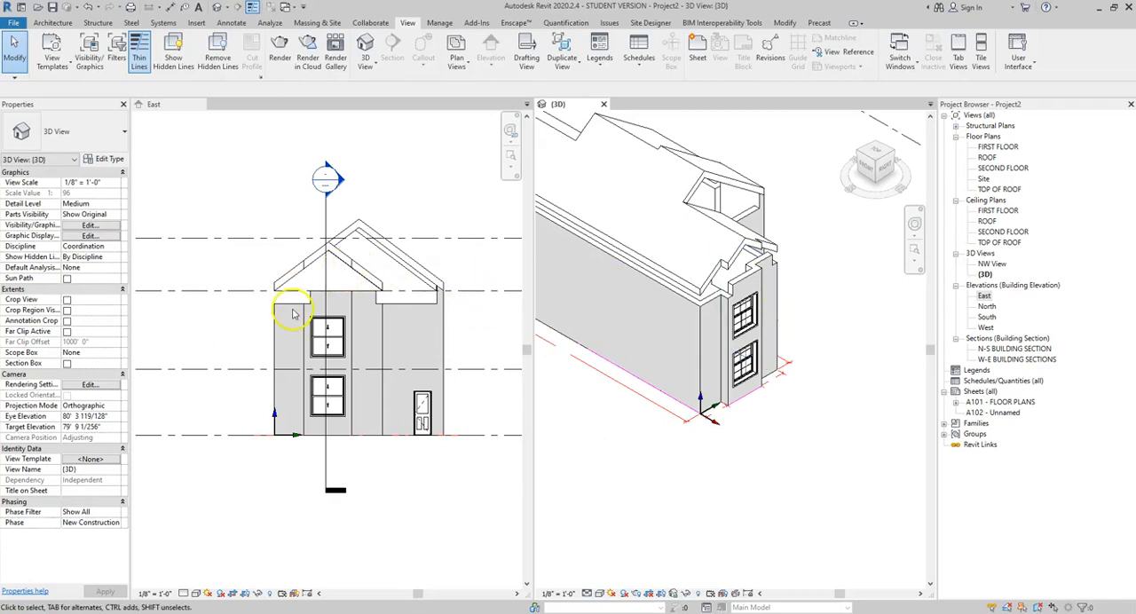
mouse_move(291, 298)
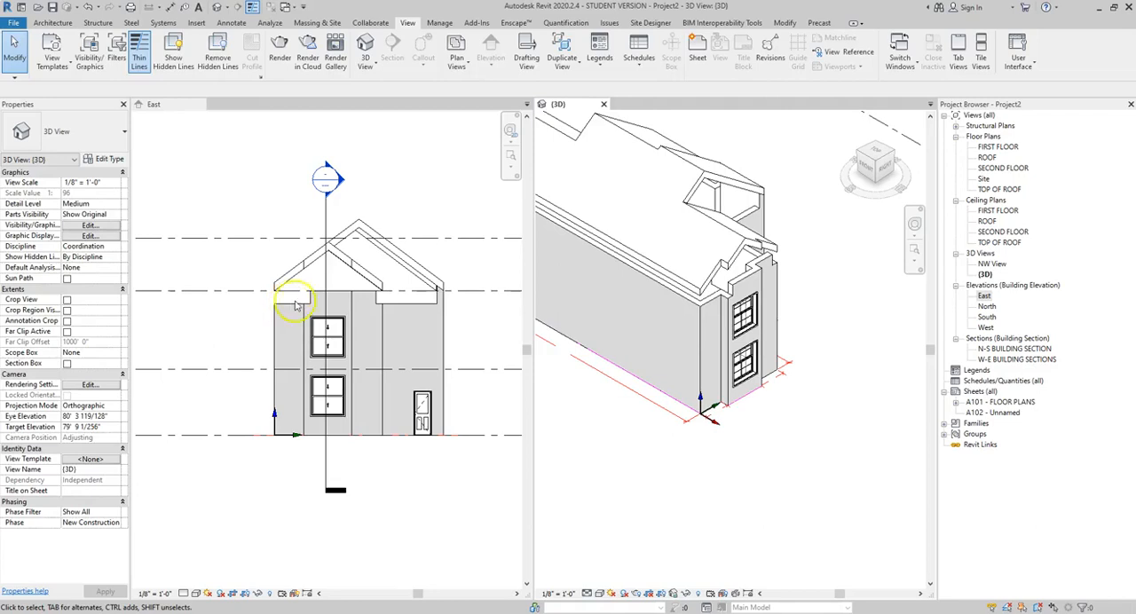
mouse_move(397, 309)
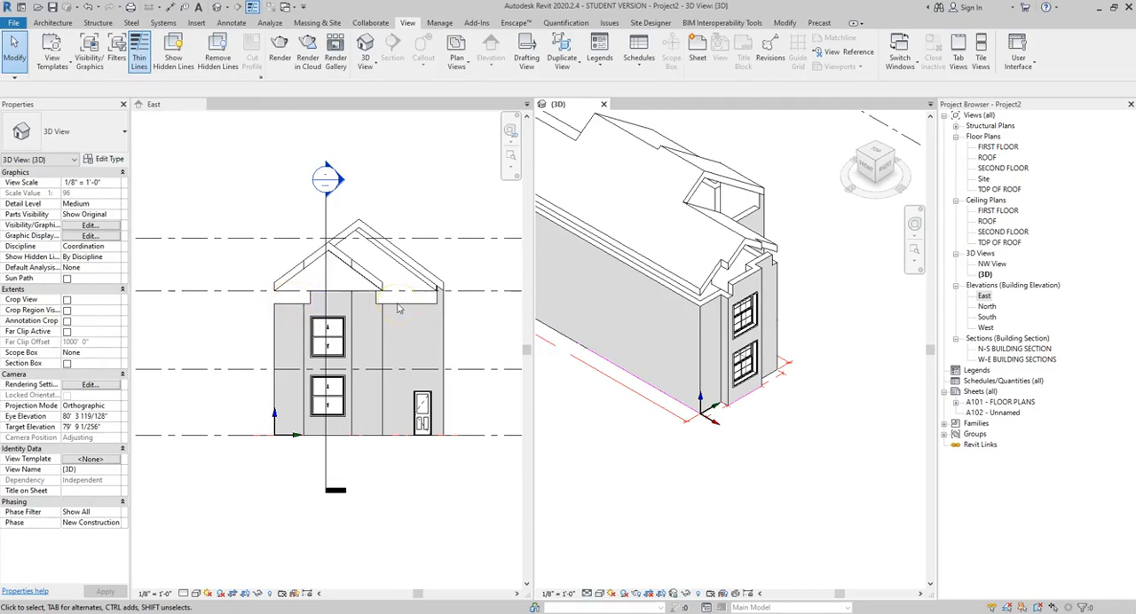
mouse_move(402, 309)
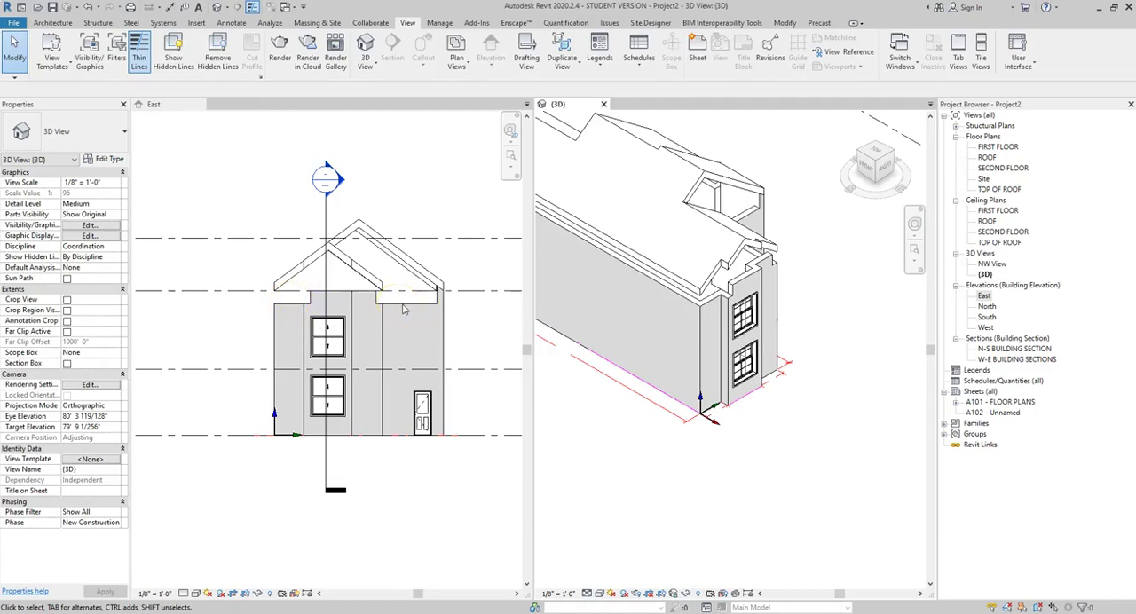
- Select the corner wall left of the stacked windows in the elevation
left_click(710, 306)
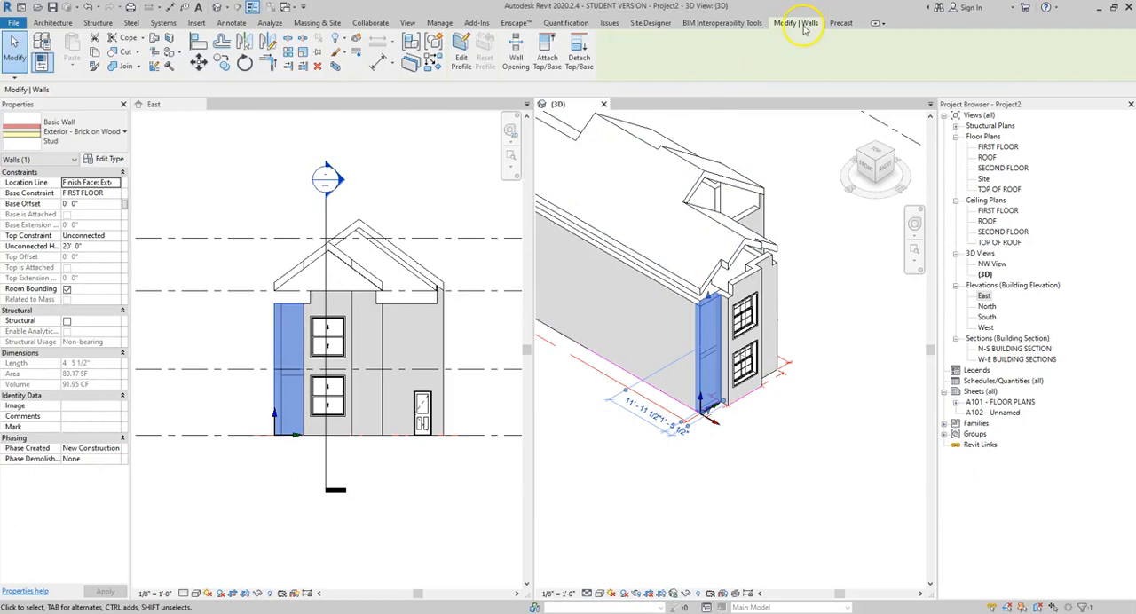
mouse_move(547, 57)
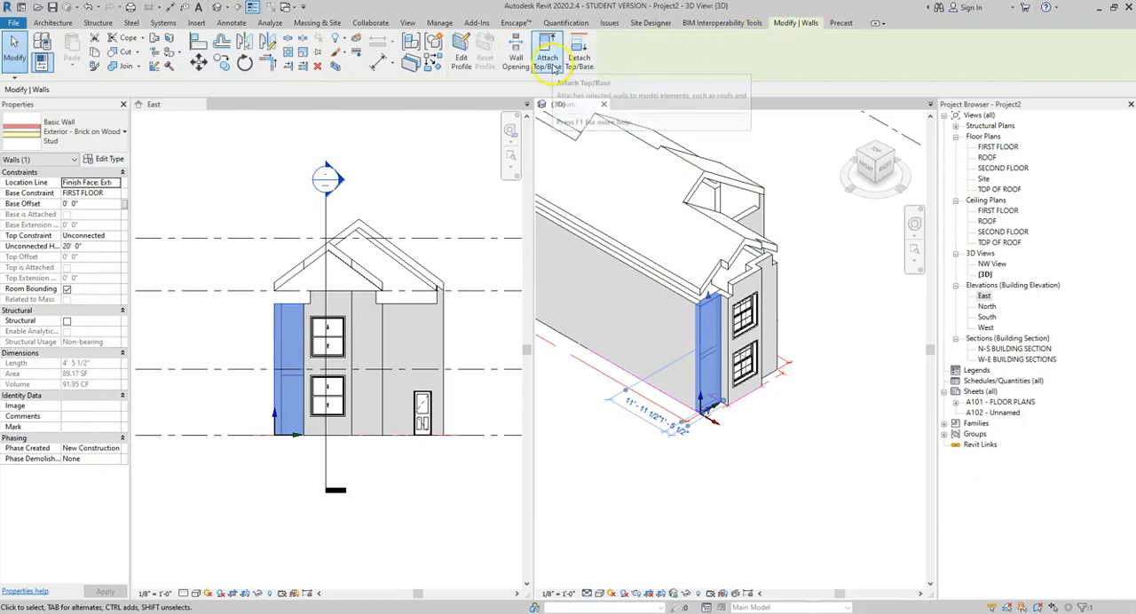
mouse_move(547, 56)
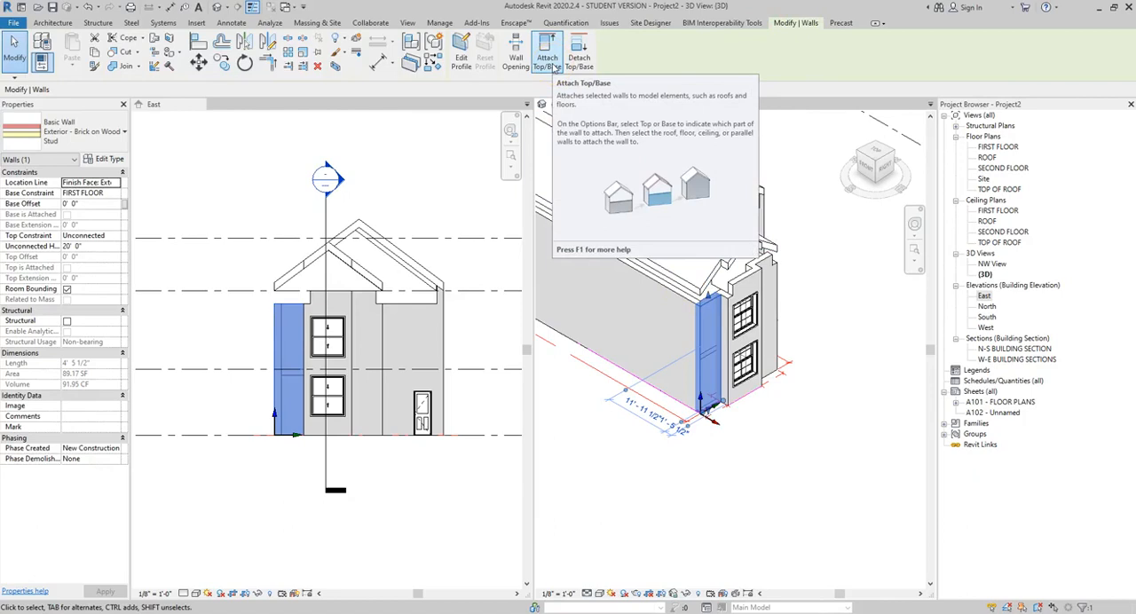
mouse_move(579, 51)
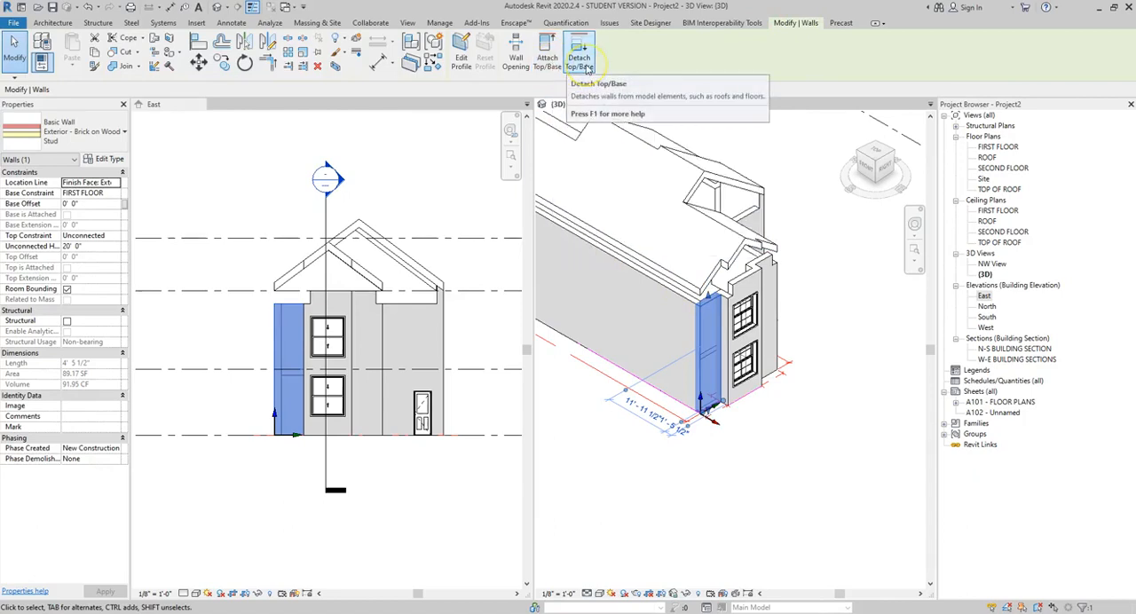
mouse_move(579, 55)
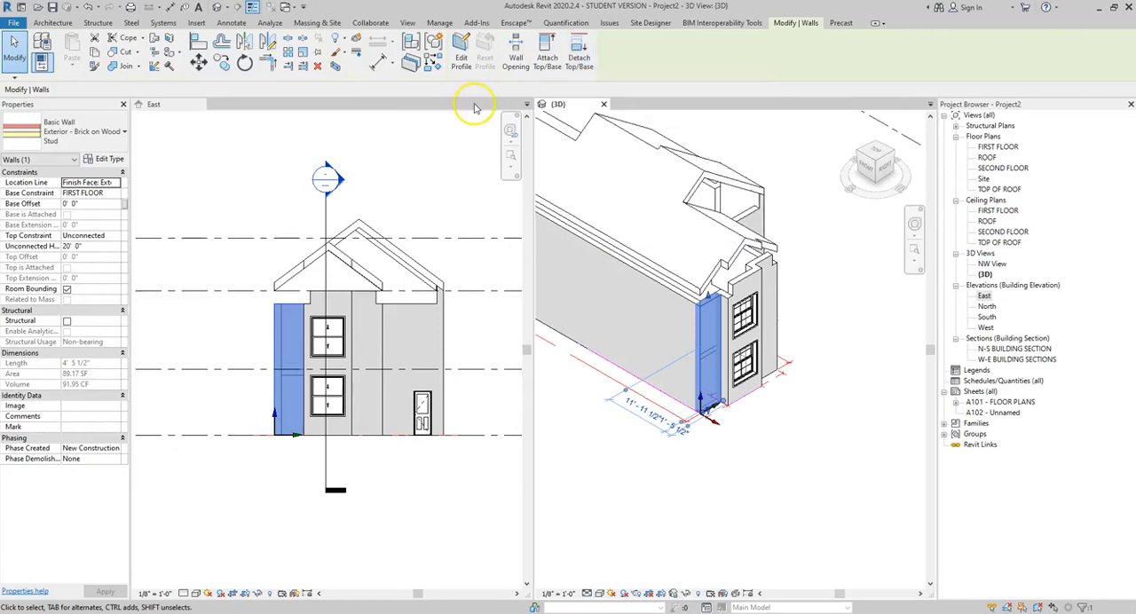
mouse_move(320, 321)
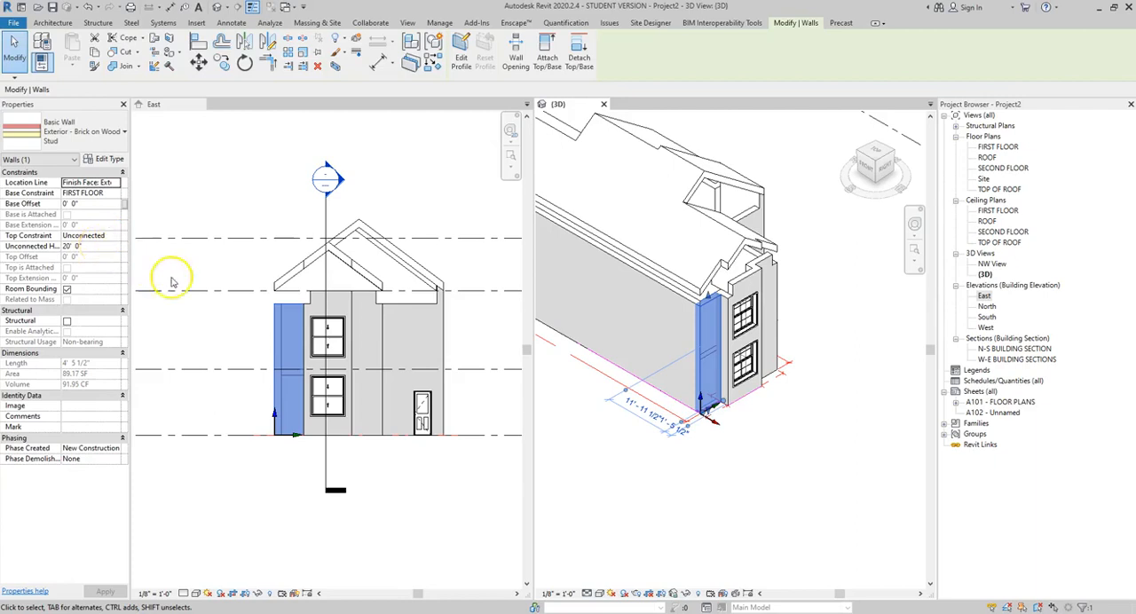
mouse_move(231, 293)
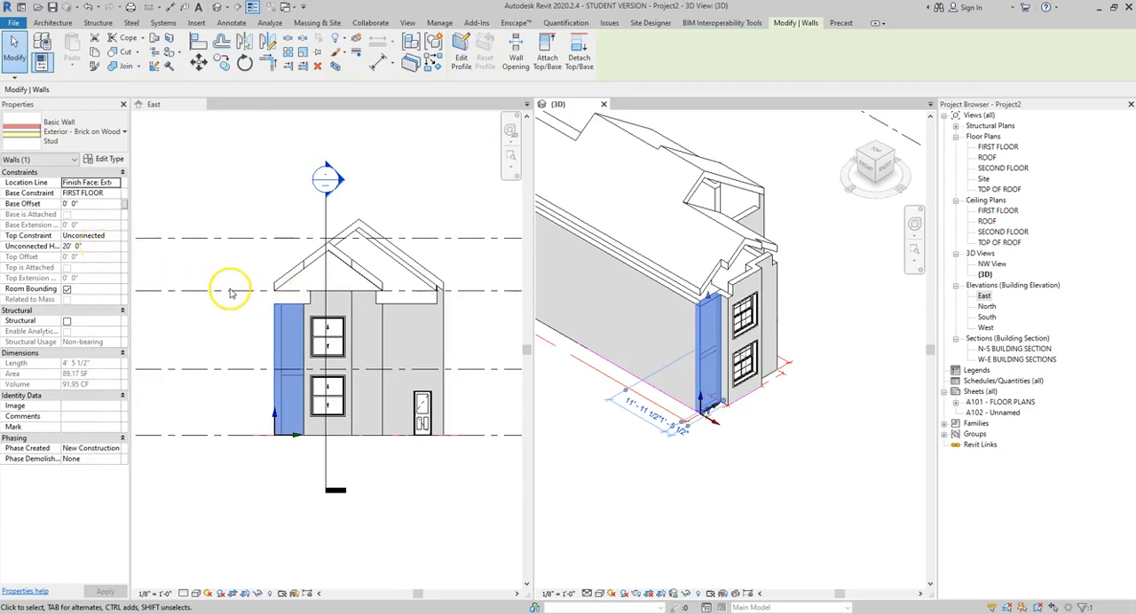
mouse_move(337, 291)
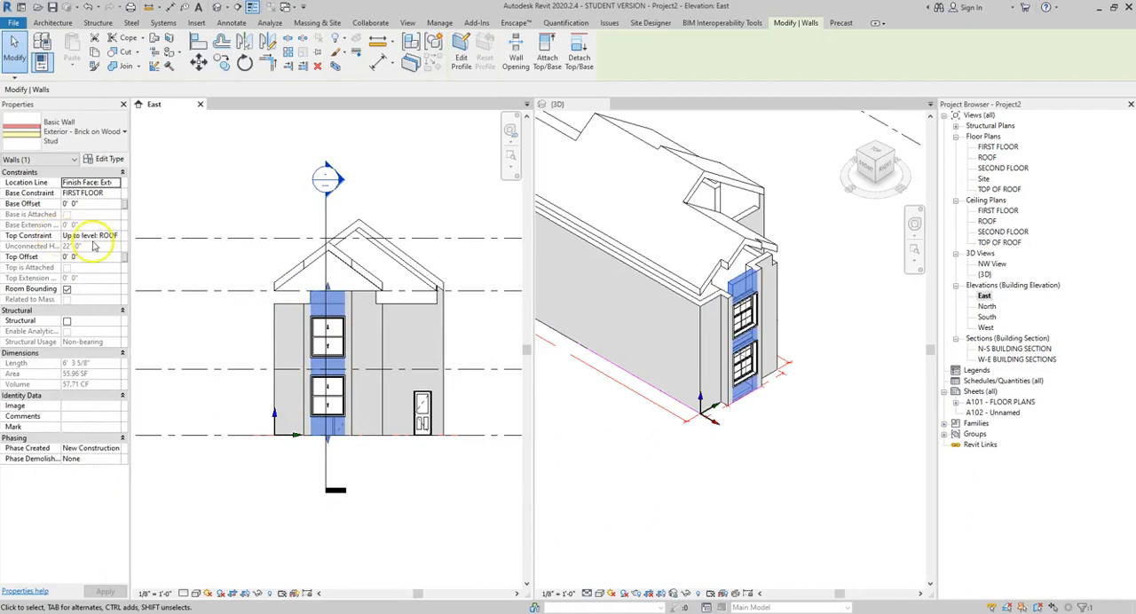
mouse_move(85, 245)
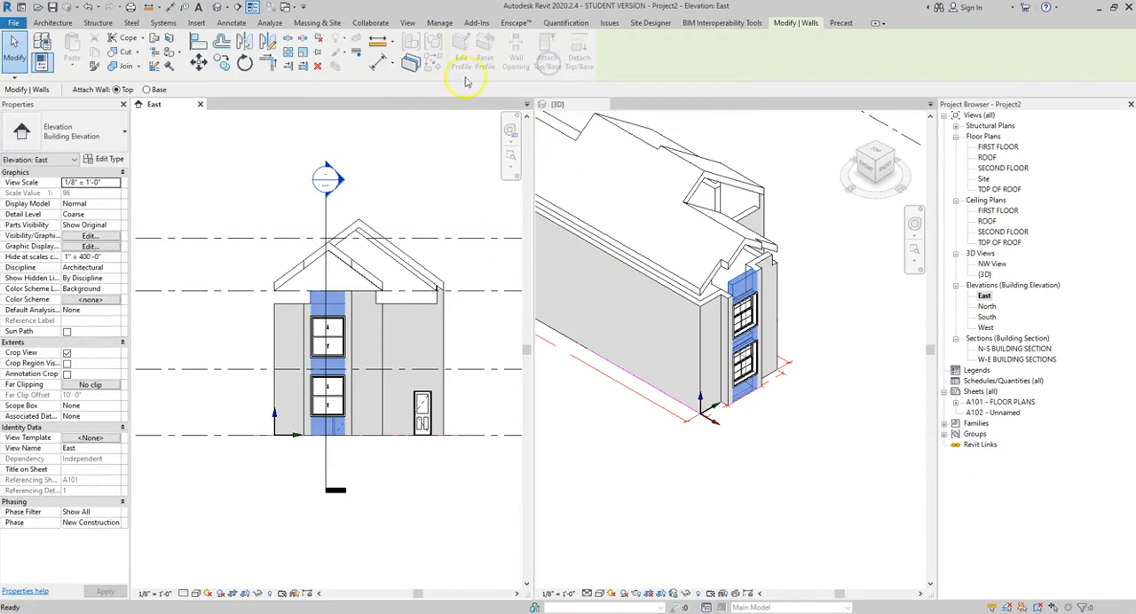
- Attach the top of the narrow wall strip beside the windows to the roof
left_click(547, 54)
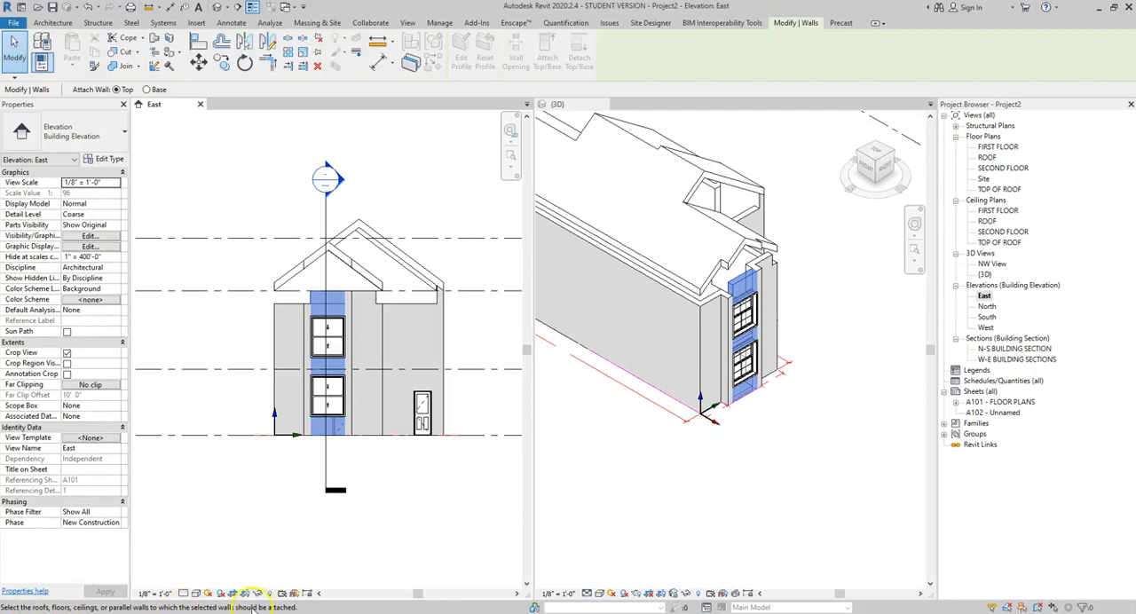
mouse_move(429, 242)
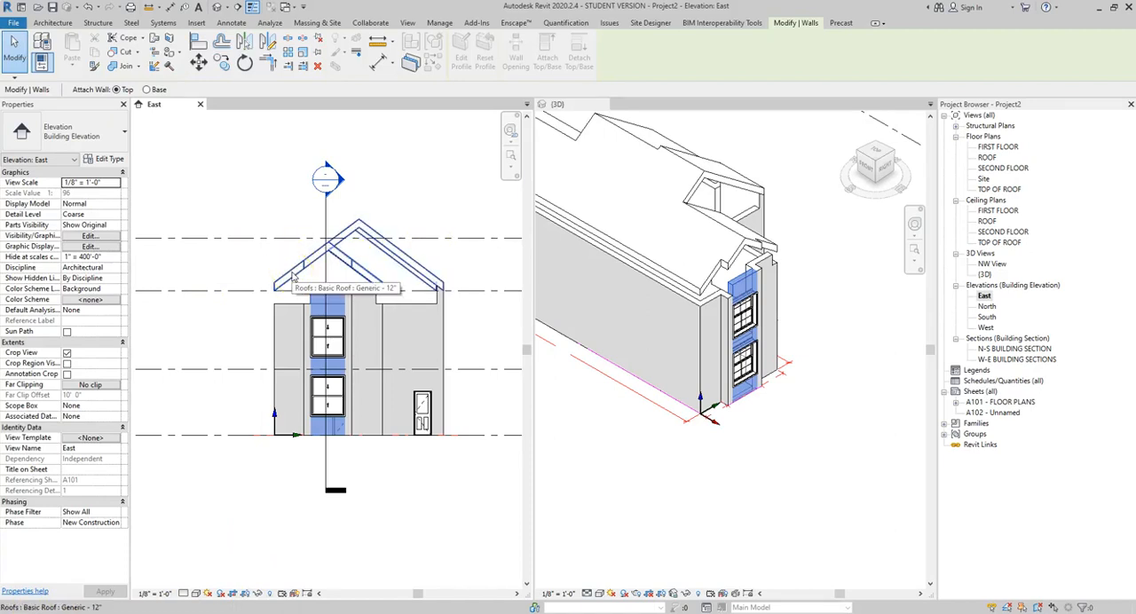
left_click(326, 266)
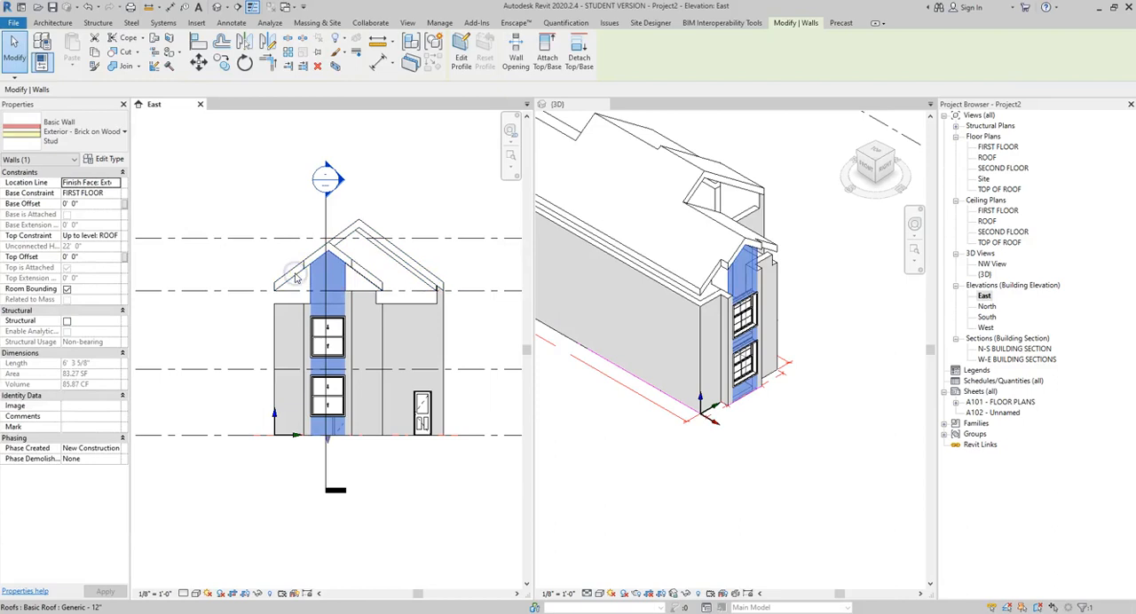
left_click(749, 282)
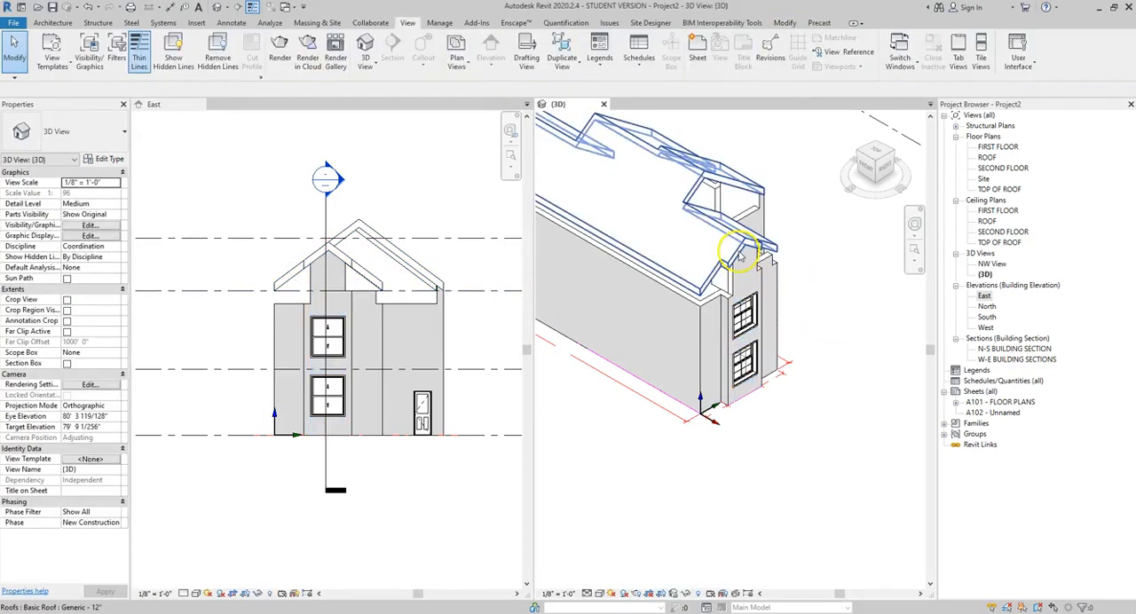
left_click(736, 248)
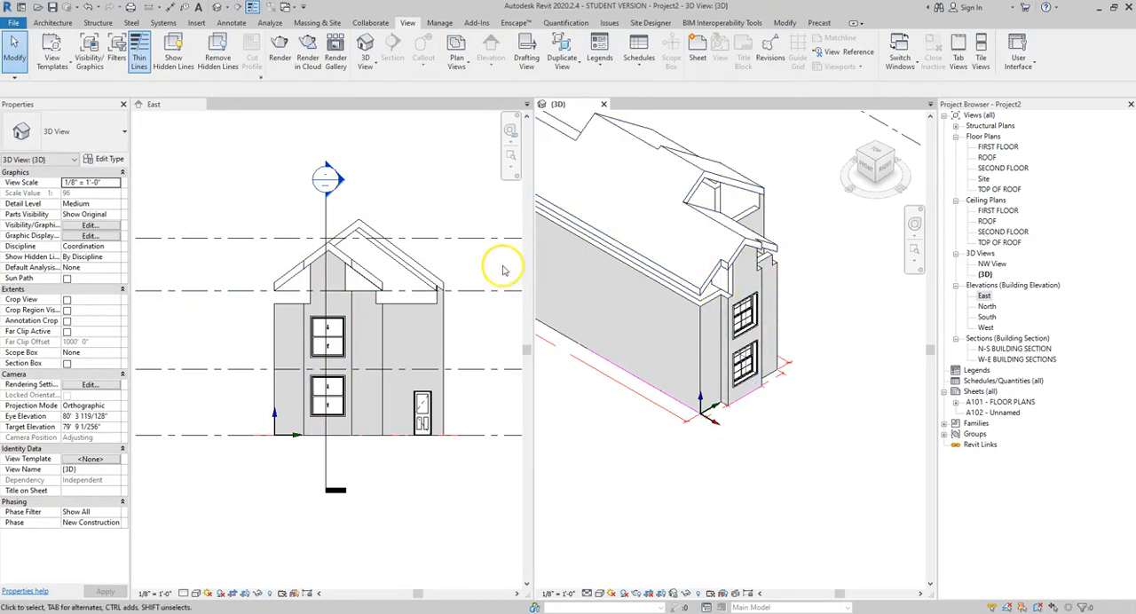
mouse_move(298, 306)
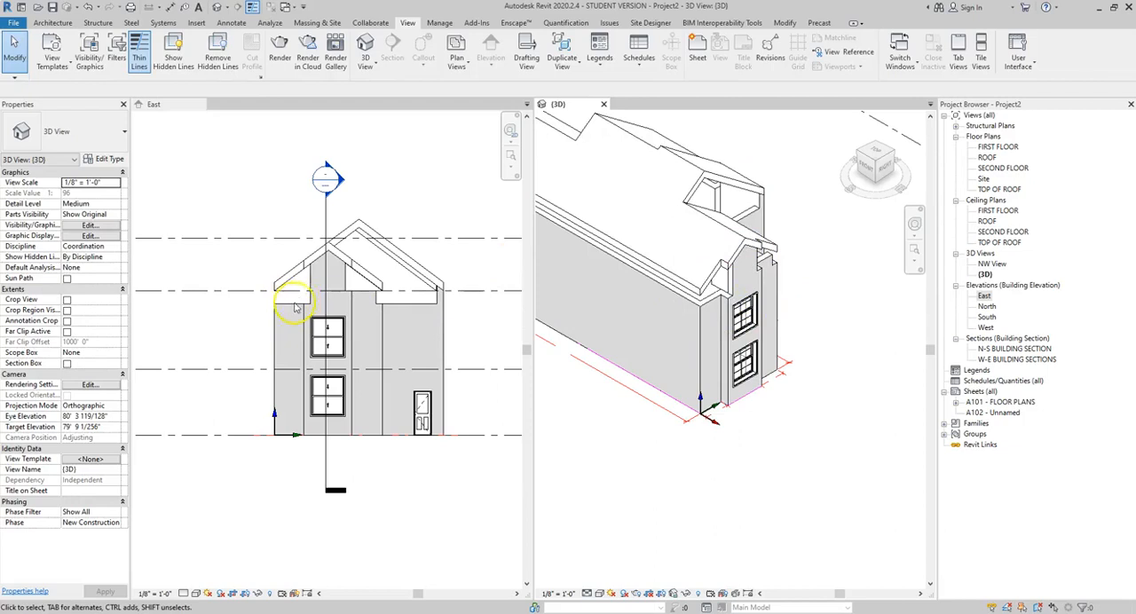
- Attach the top of the left end wall to the roof
left_click(311, 275)
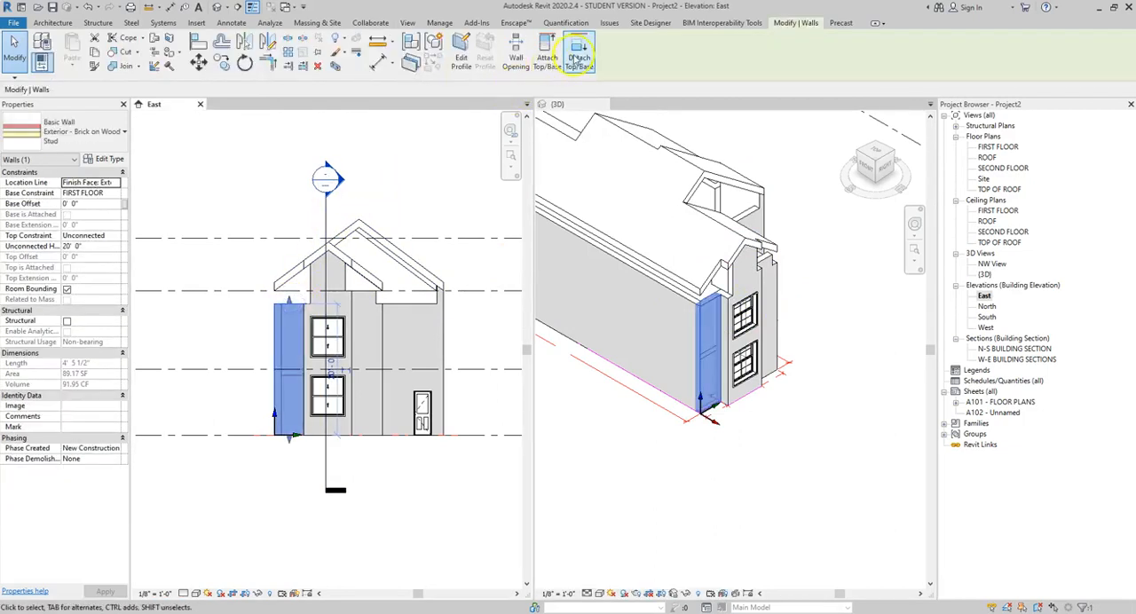
left_click(579, 53)
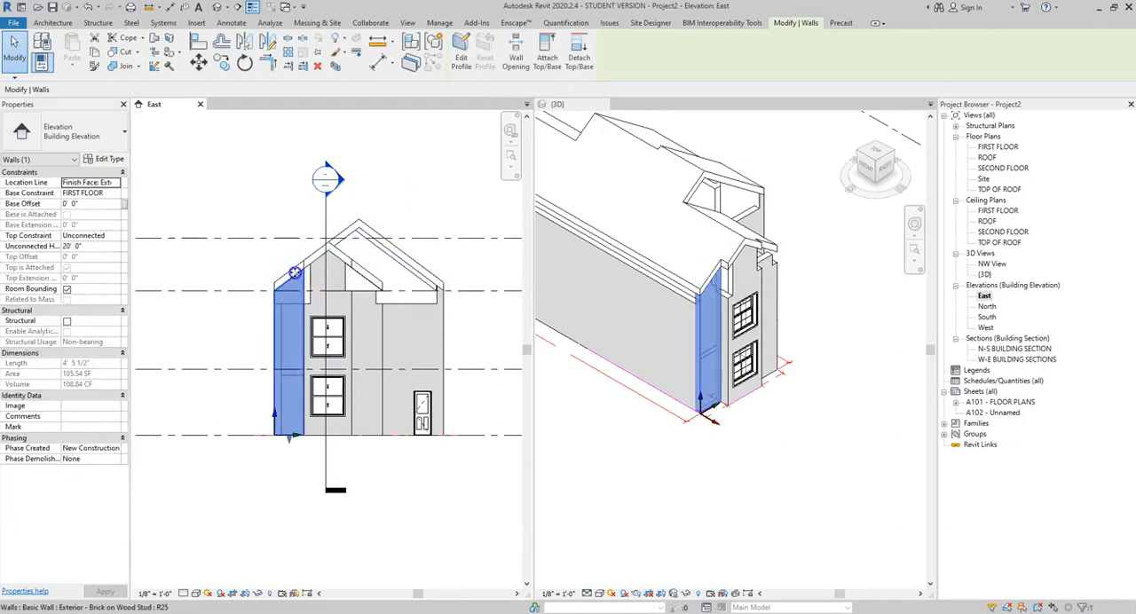
left_click(710, 302)
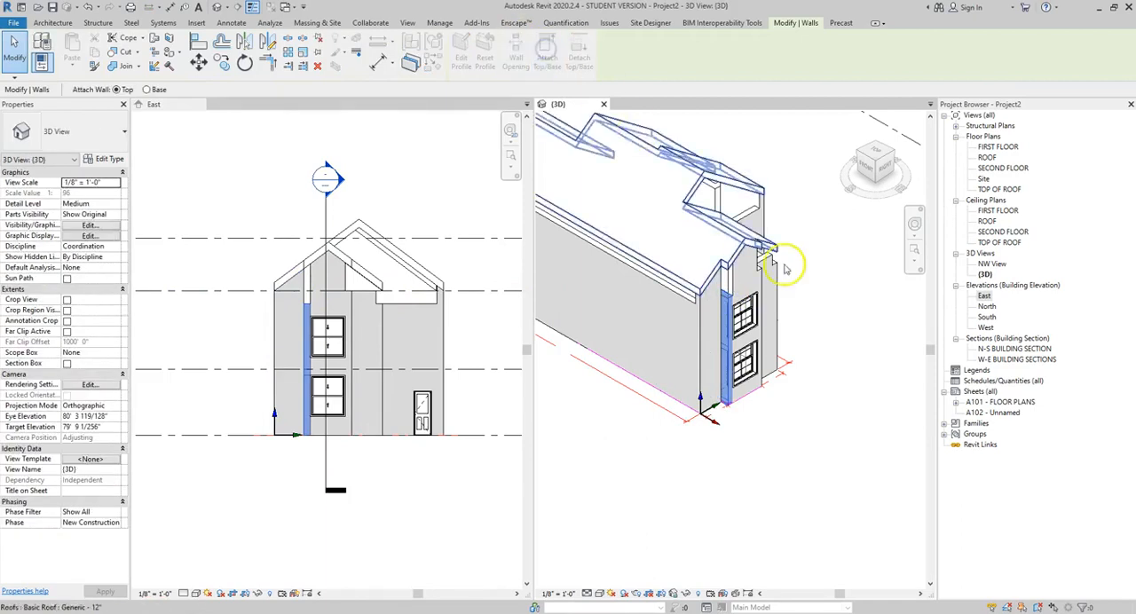
left_click(742, 292)
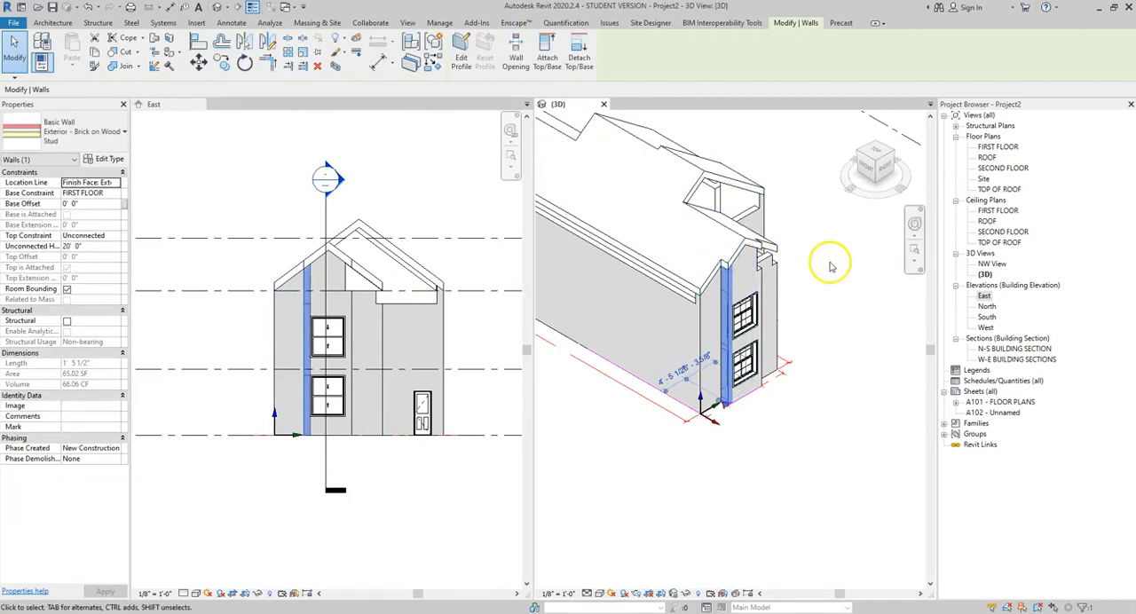
mouse_move(818, 263)
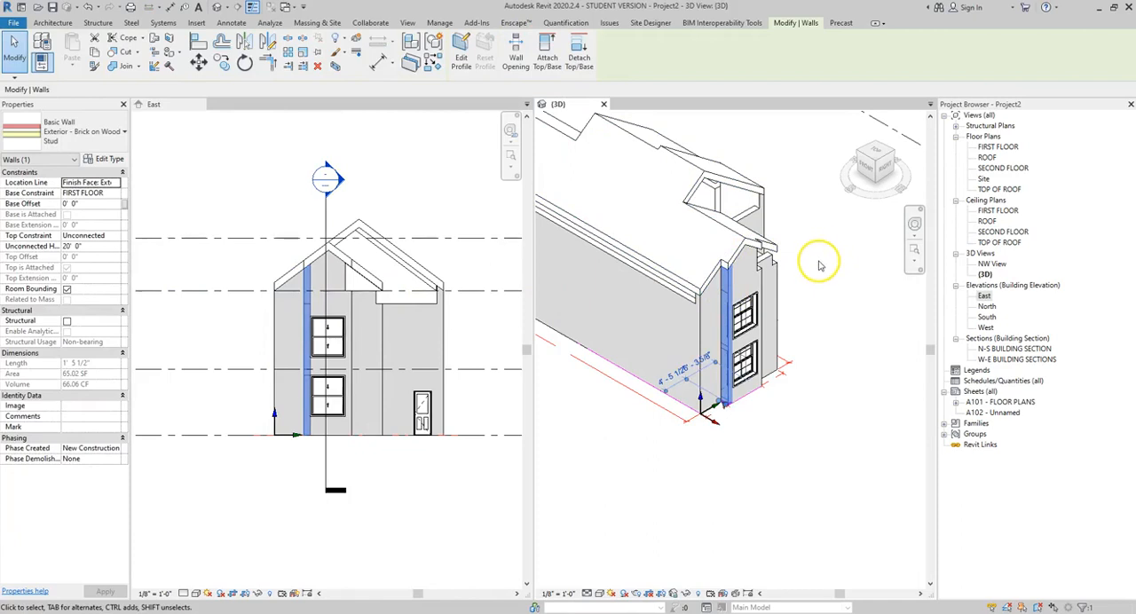
mouse_move(813, 270)
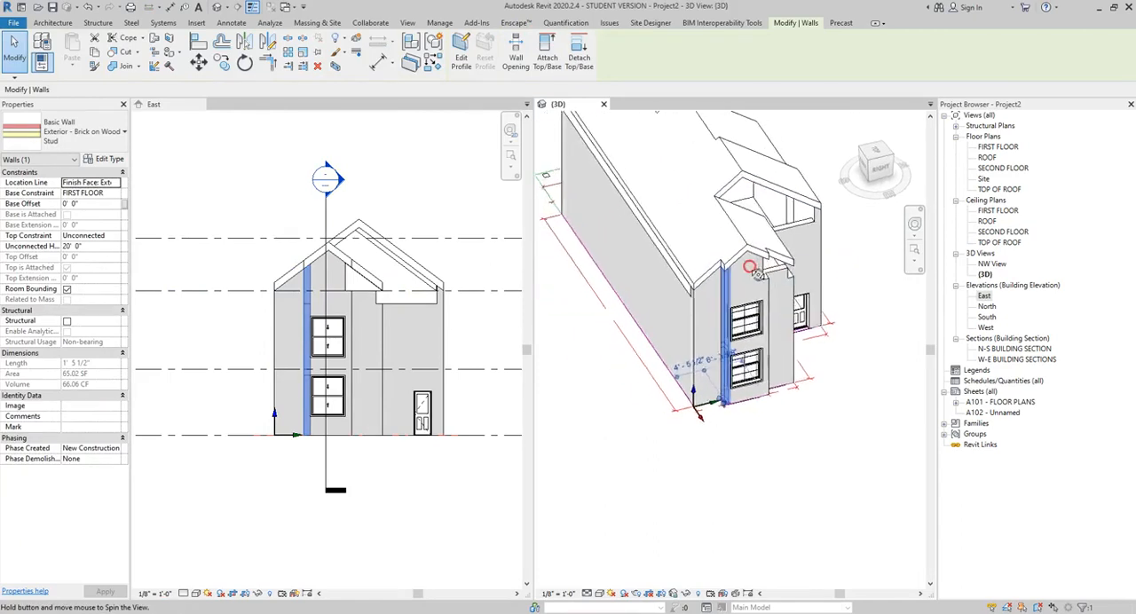
- Attach the front exterior wall to the roof and zoom into the gable apex brickwork
left_click_drag(749, 266, 621, 240)
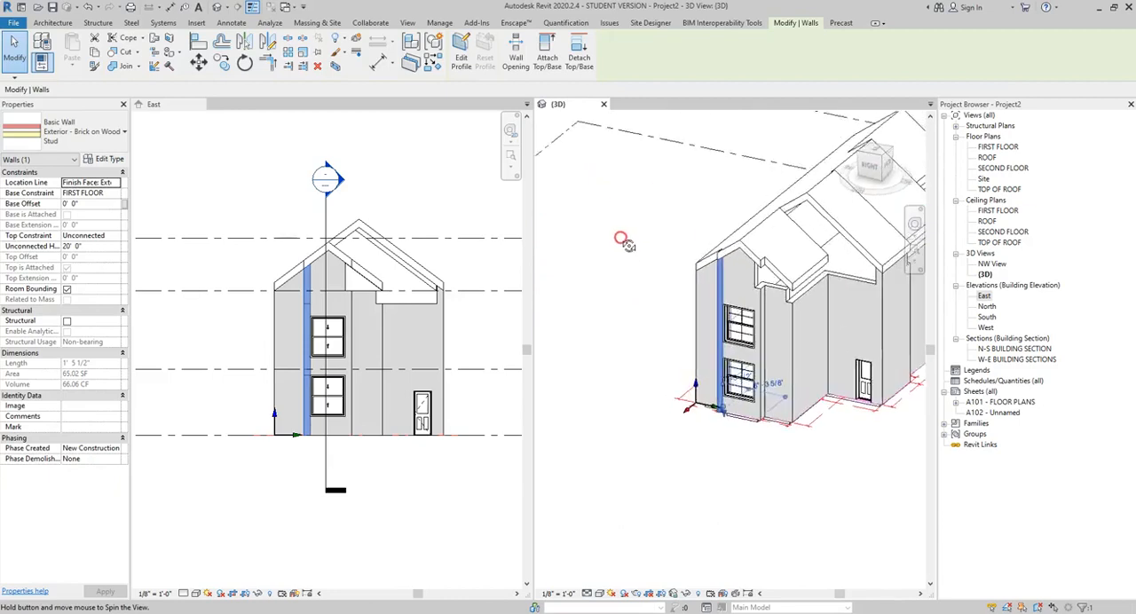
left_click_drag(621, 240, 696, 311)
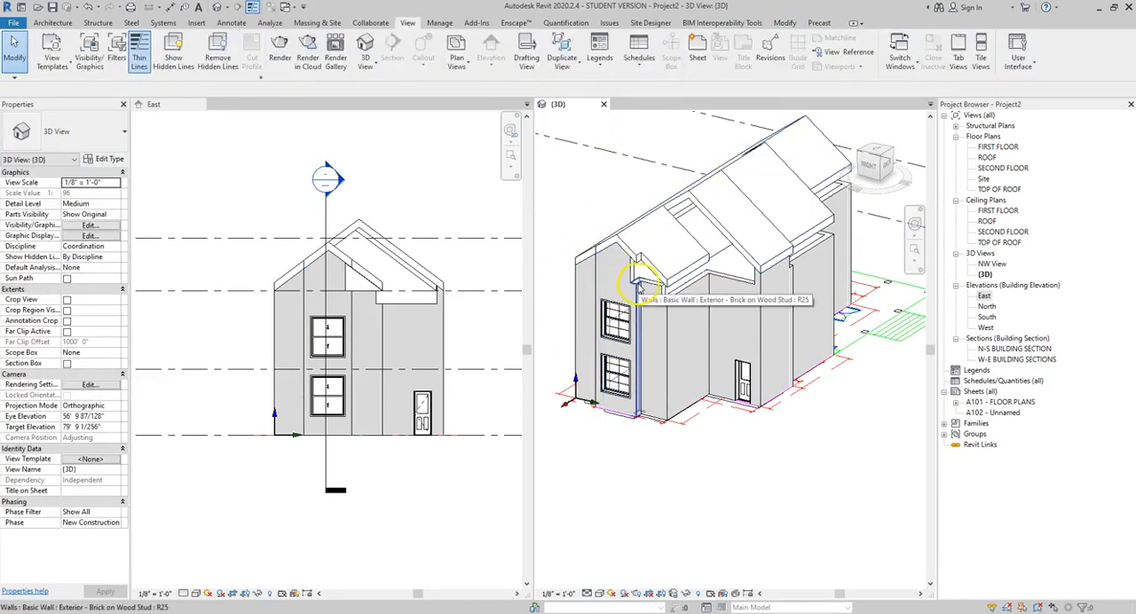
left_click(638, 288)
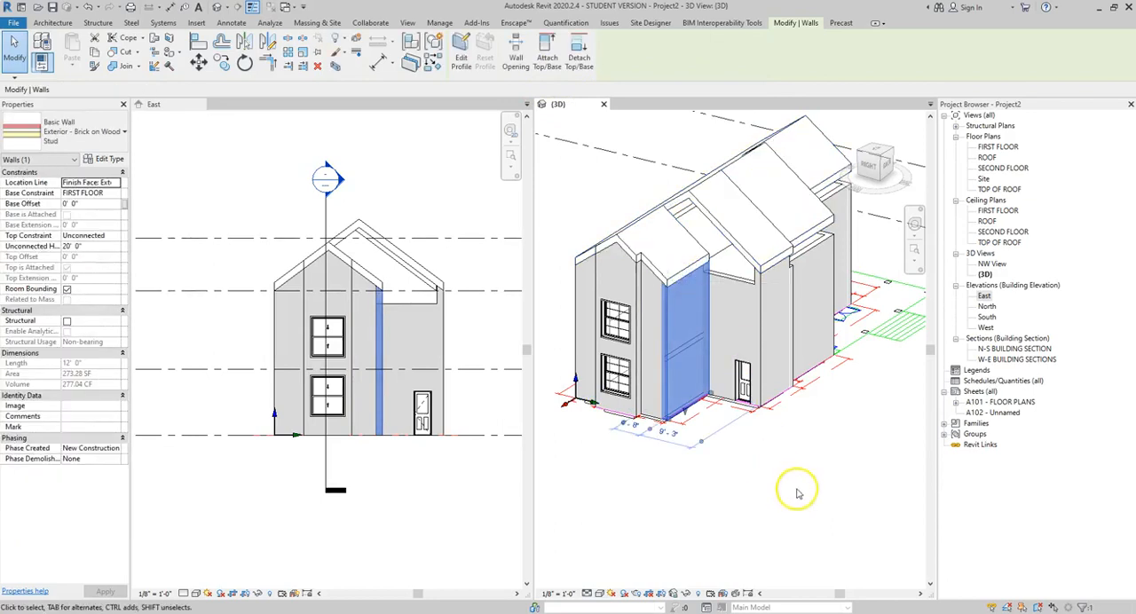
left_click(795, 389)
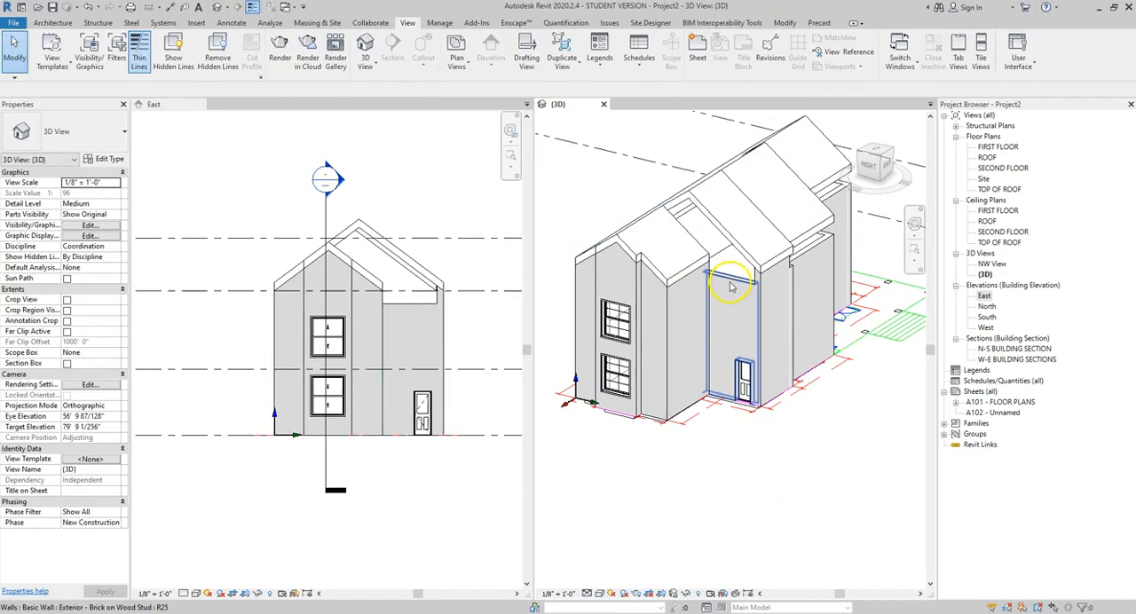
left_click(732, 284)
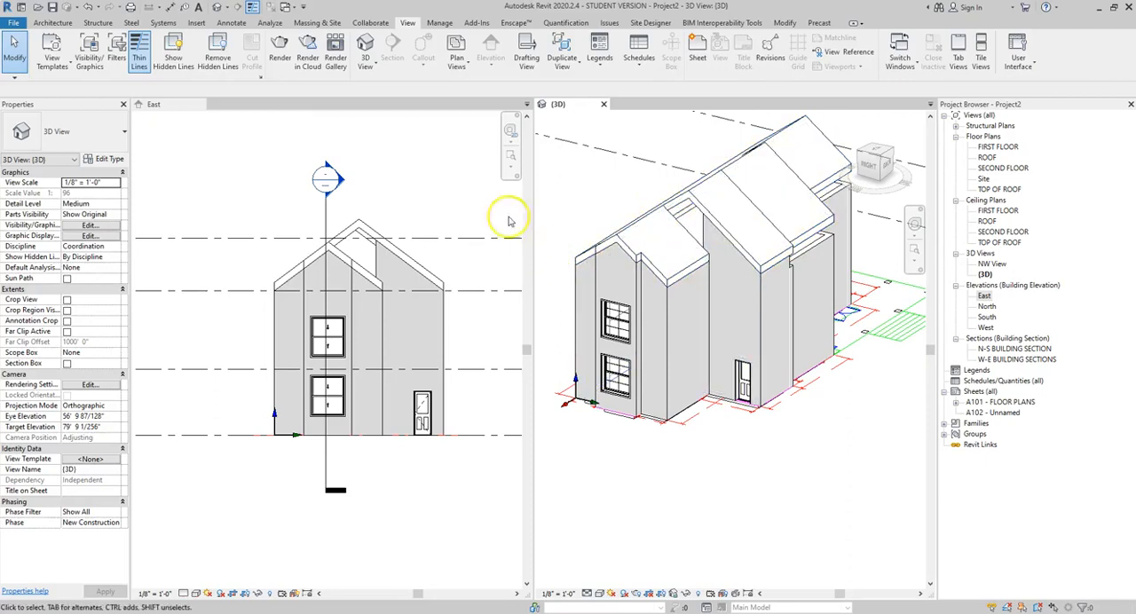
mouse_move(426, 199)
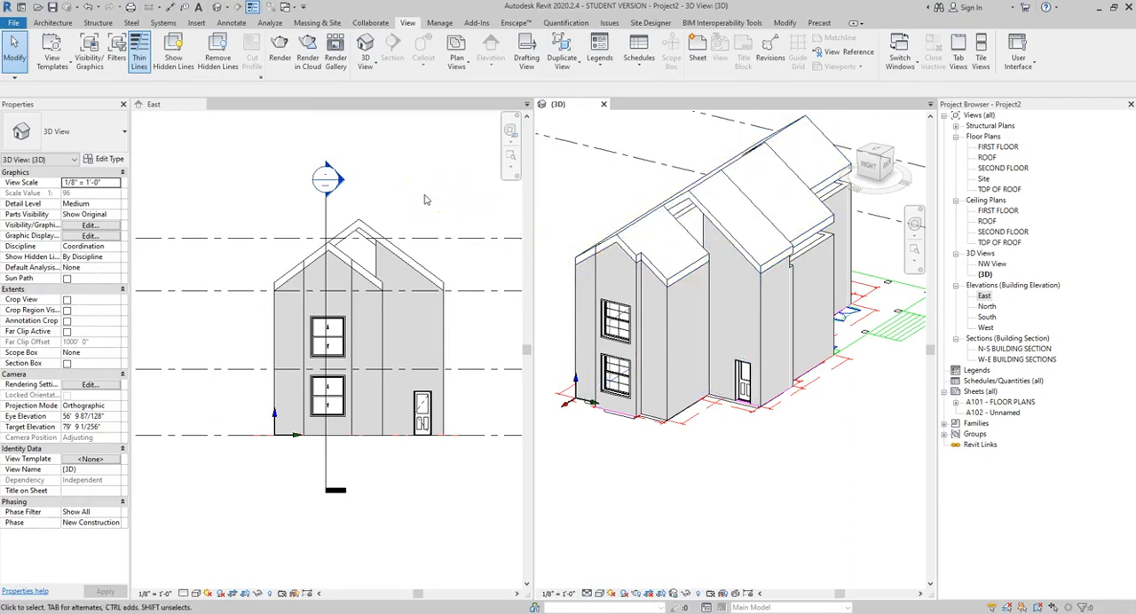
mouse_move(412, 202)
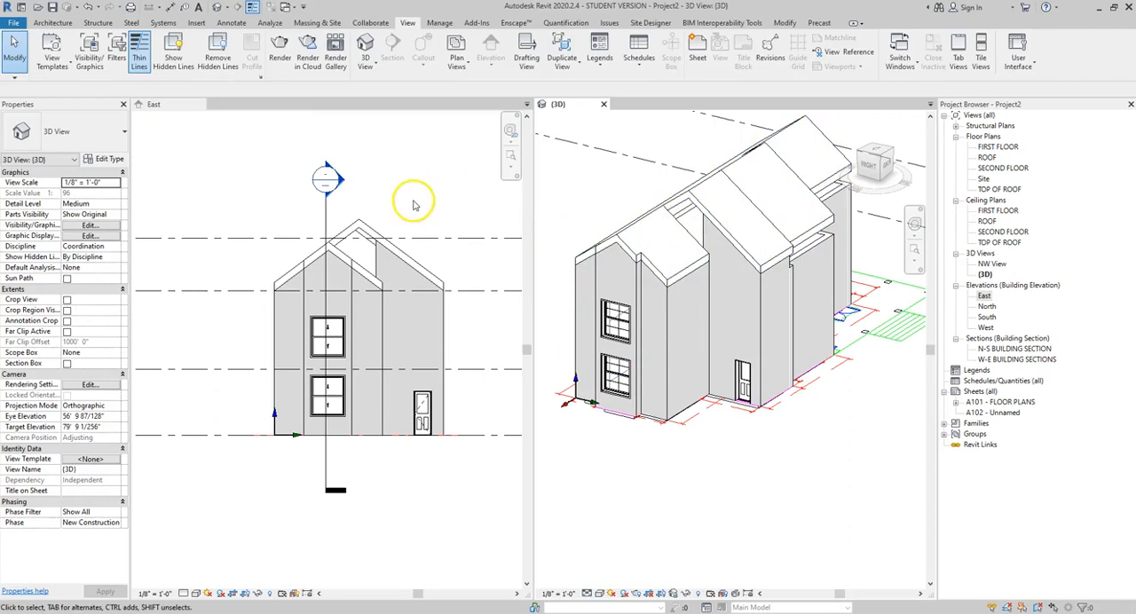
mouse_move(370, 234)
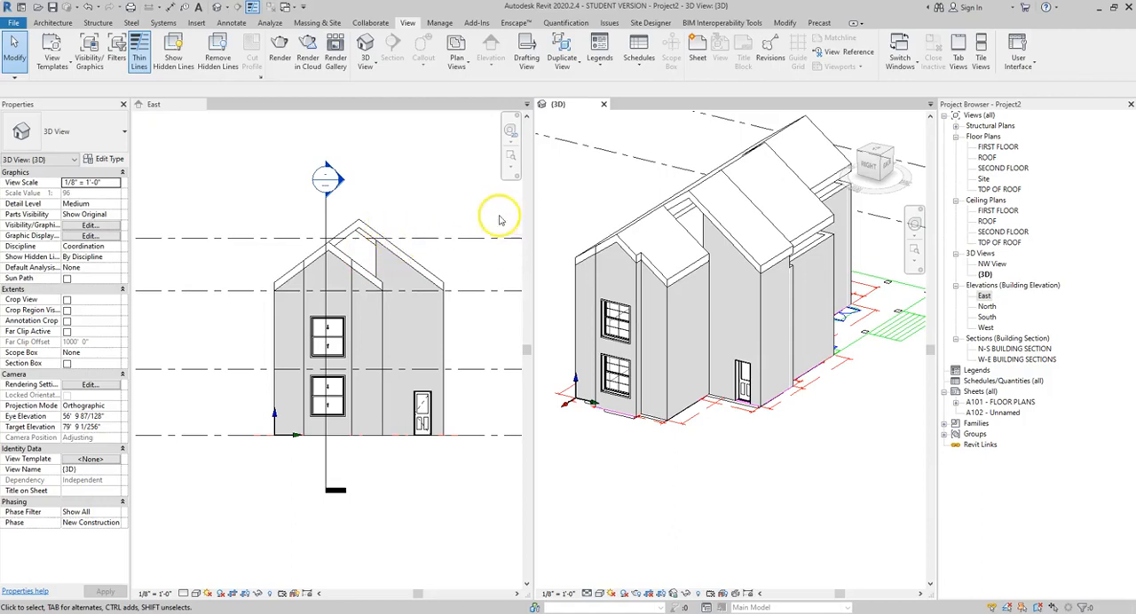
mouse_move(371, 247)
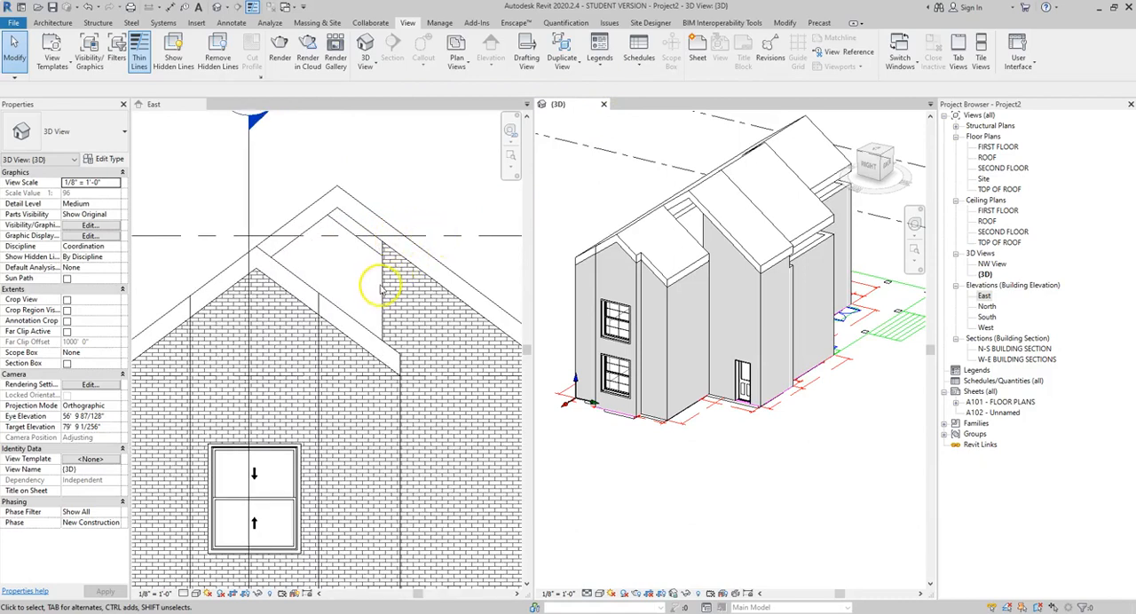
left_click(391, 284)
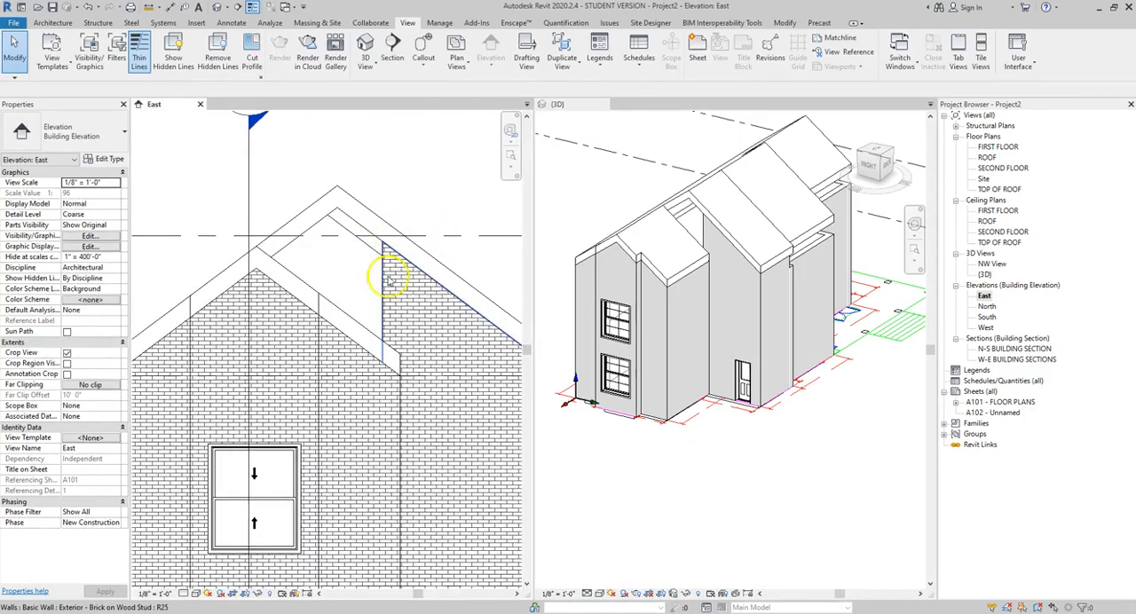
- Start Edit Profile on the brick gable wall and acknowledge the attachments-removed notice
left_click(417, 293)
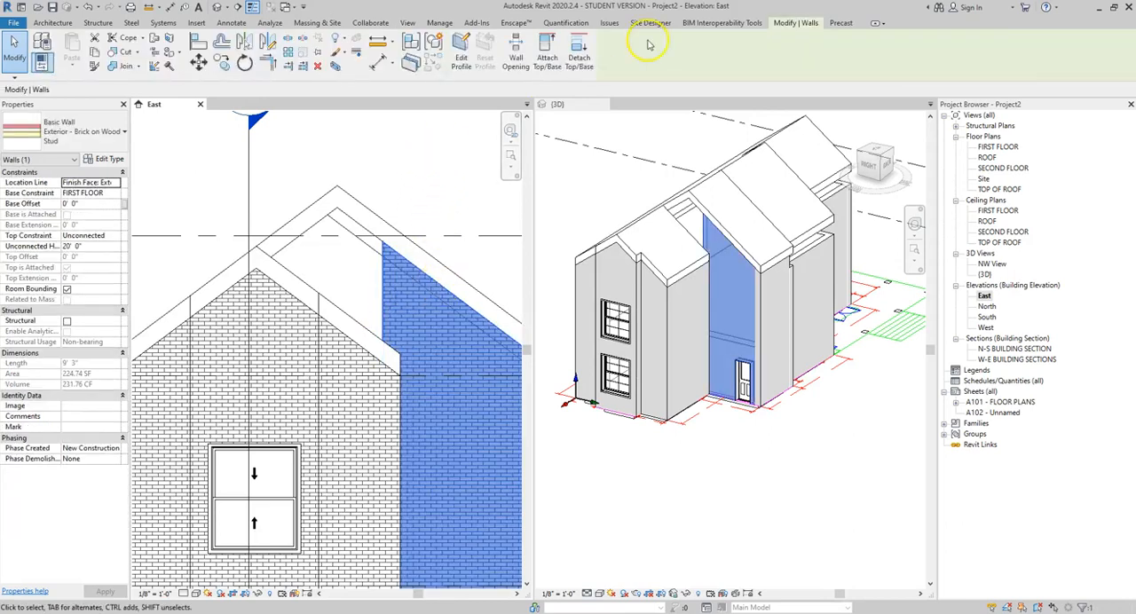
mouse_move(735, 51)
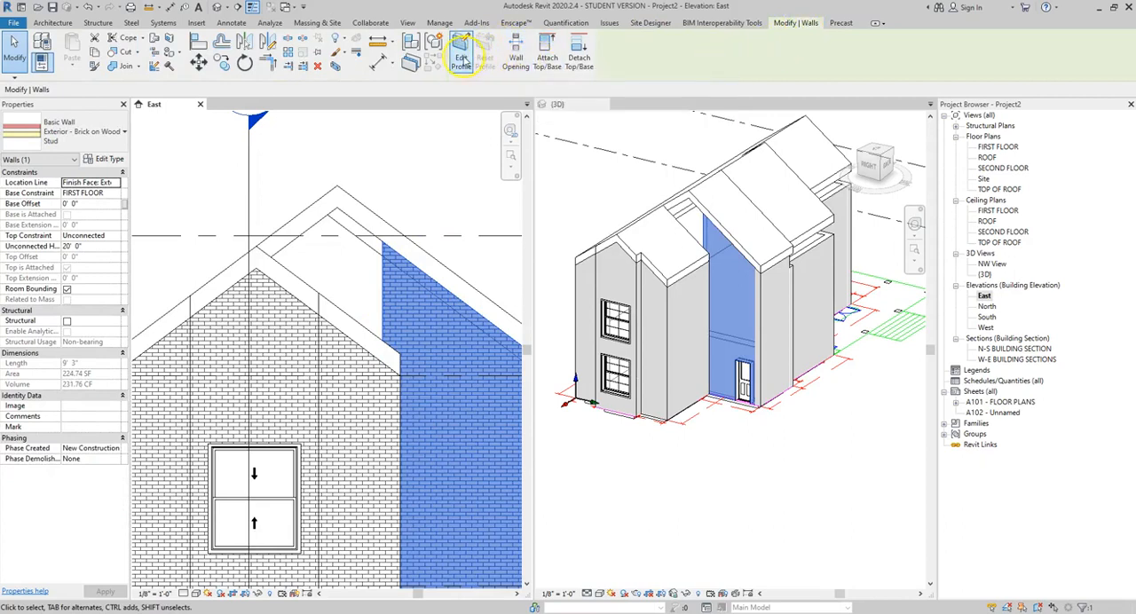
mouse_move(461, 52)
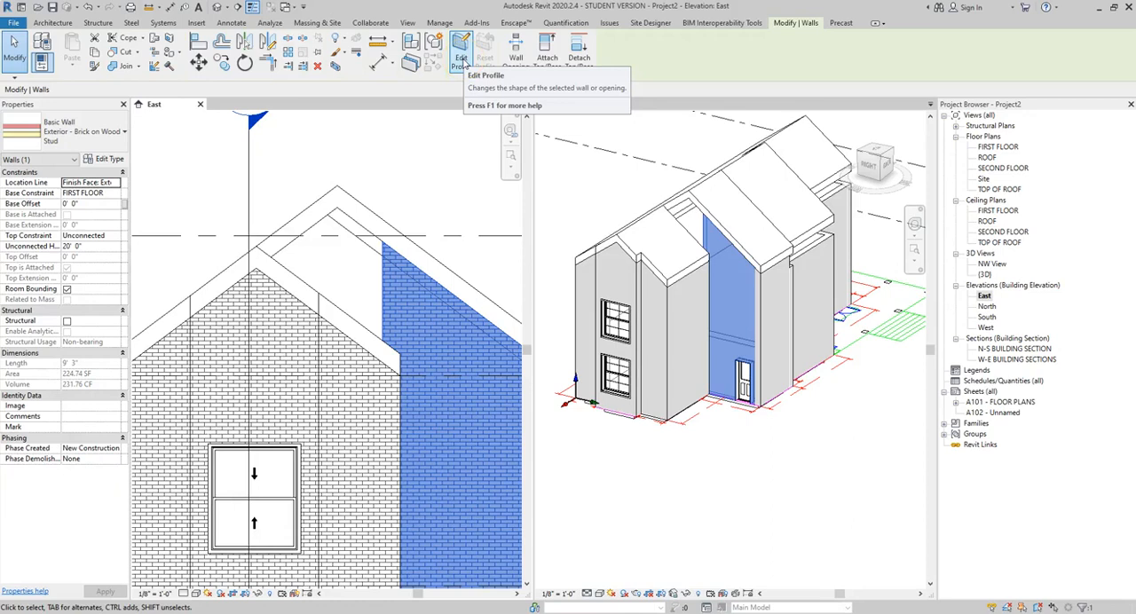
mouse_move(461, 50)
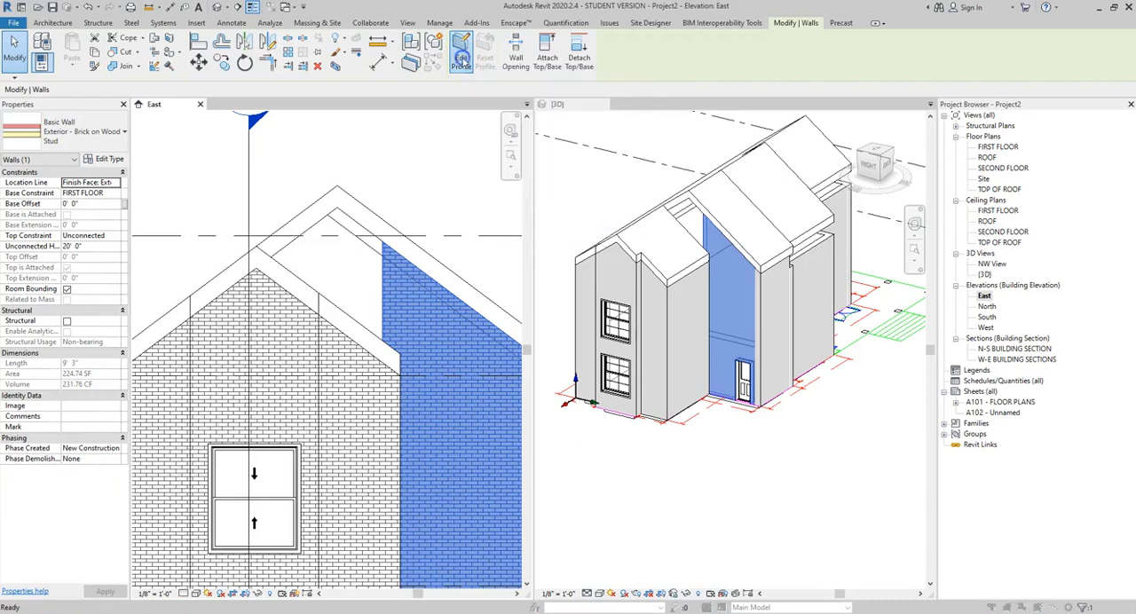
left_click(462, 50)
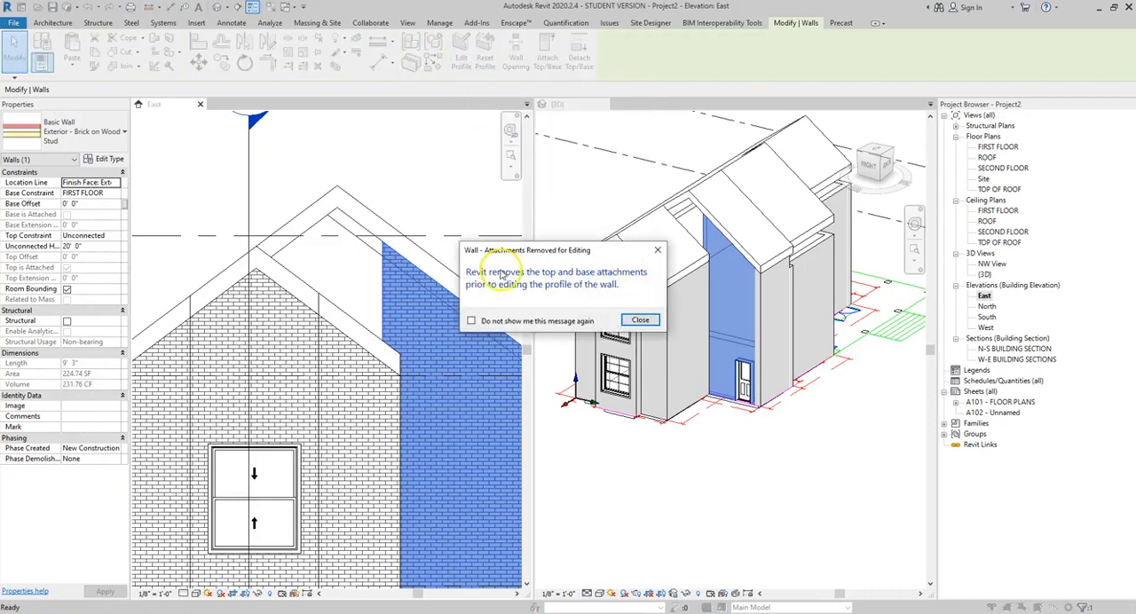
mouse_move(600, 306)
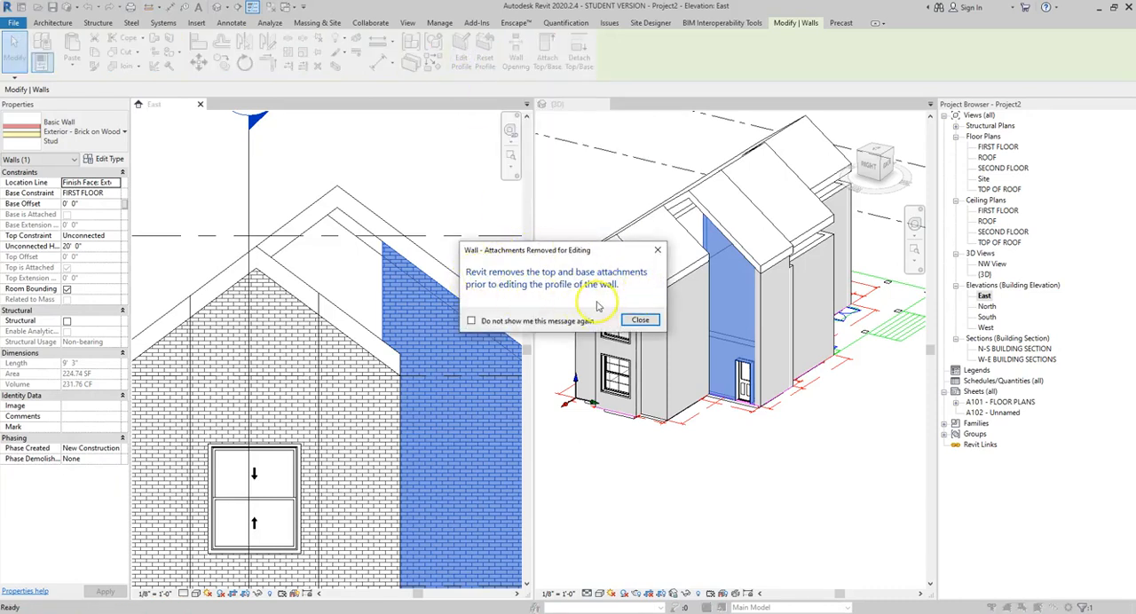
mouse_move(637, 293)
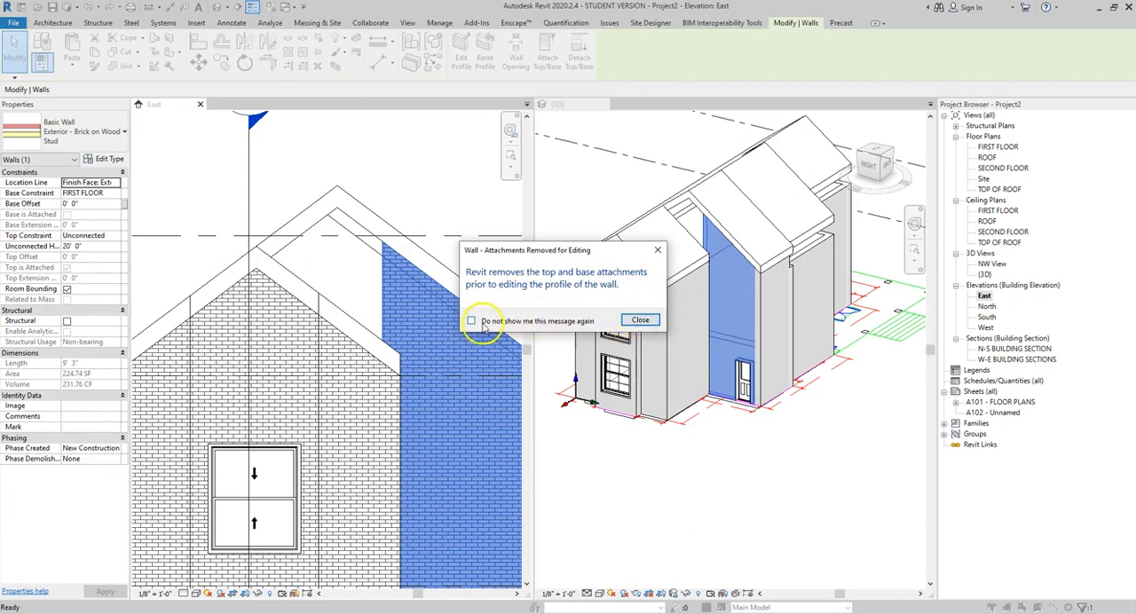
mouse_move(529, 320)
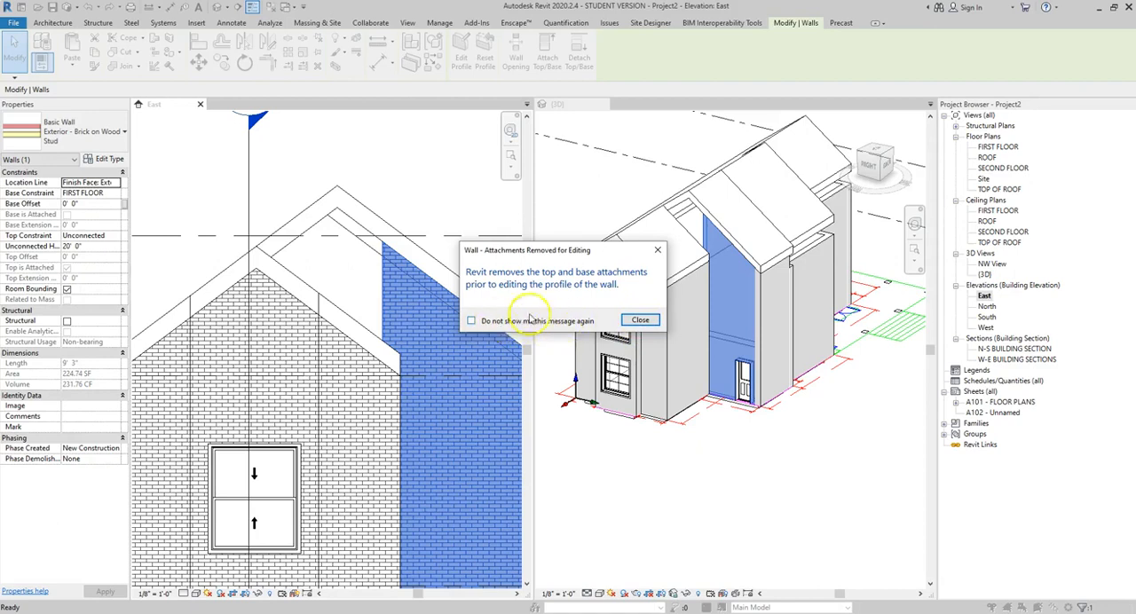
mouse_move(529, 309)
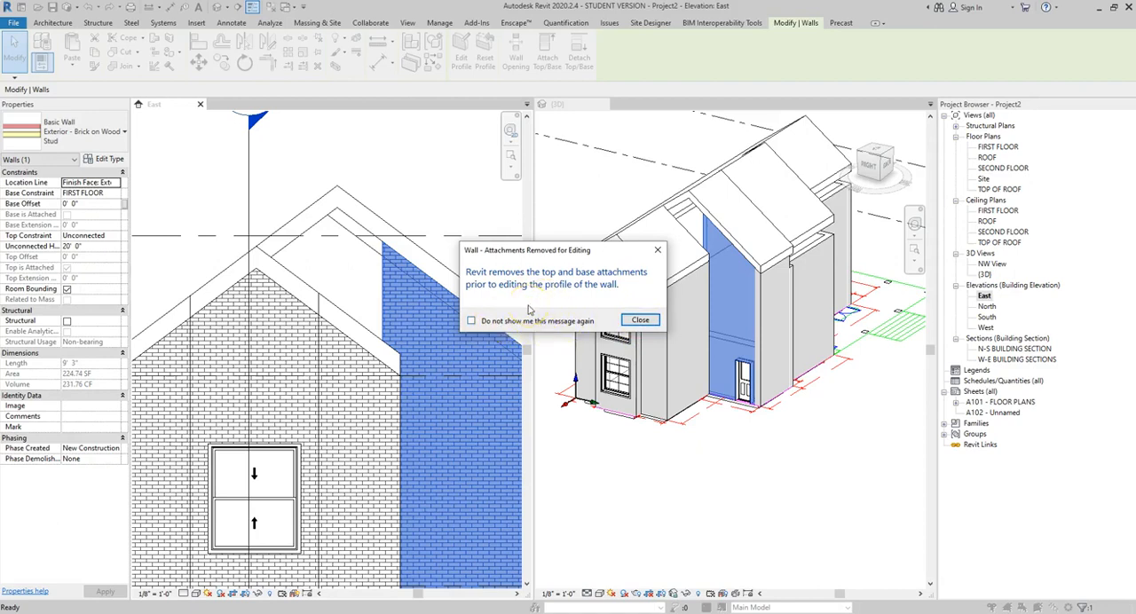
left_click(639, 320)
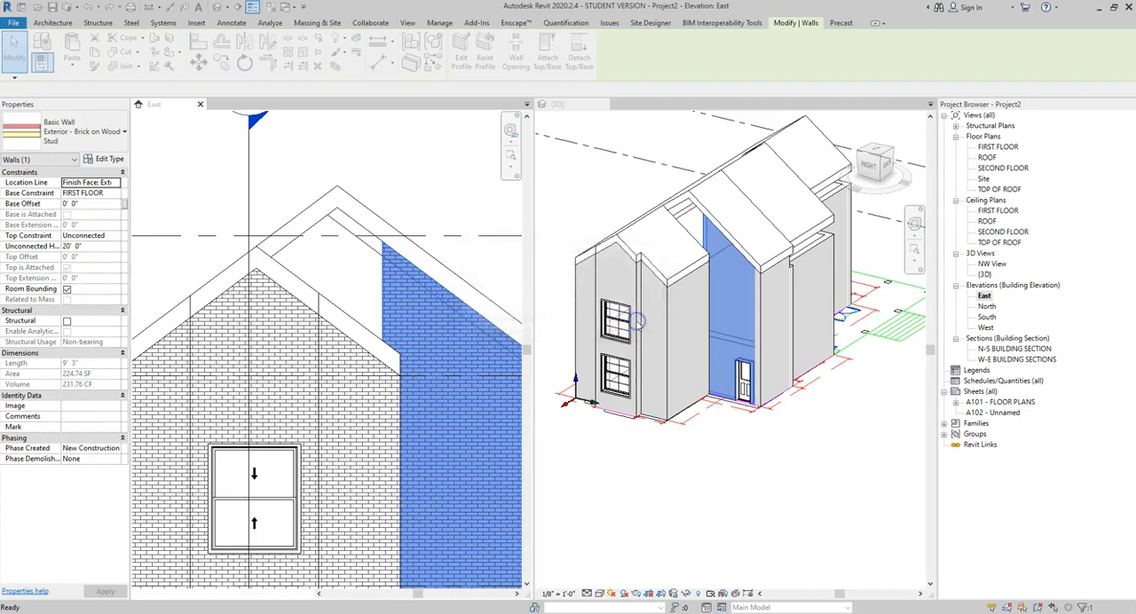
- Reshape the profile's top edges to run along the roof slope and underside
left_click(462, 49)
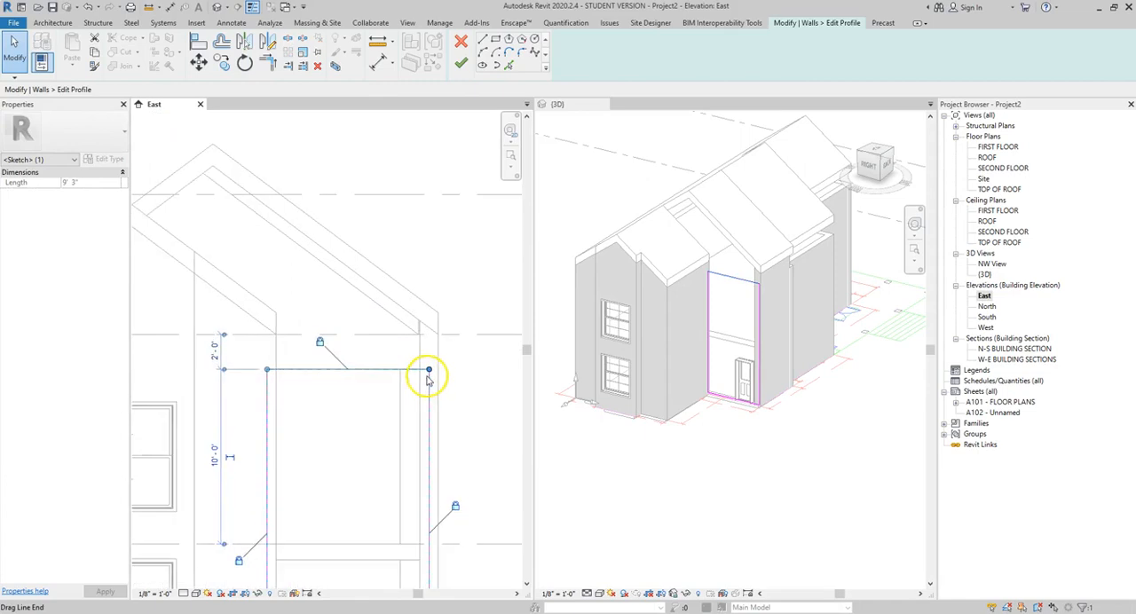
left_click_drag(430, 370, 270, 369)
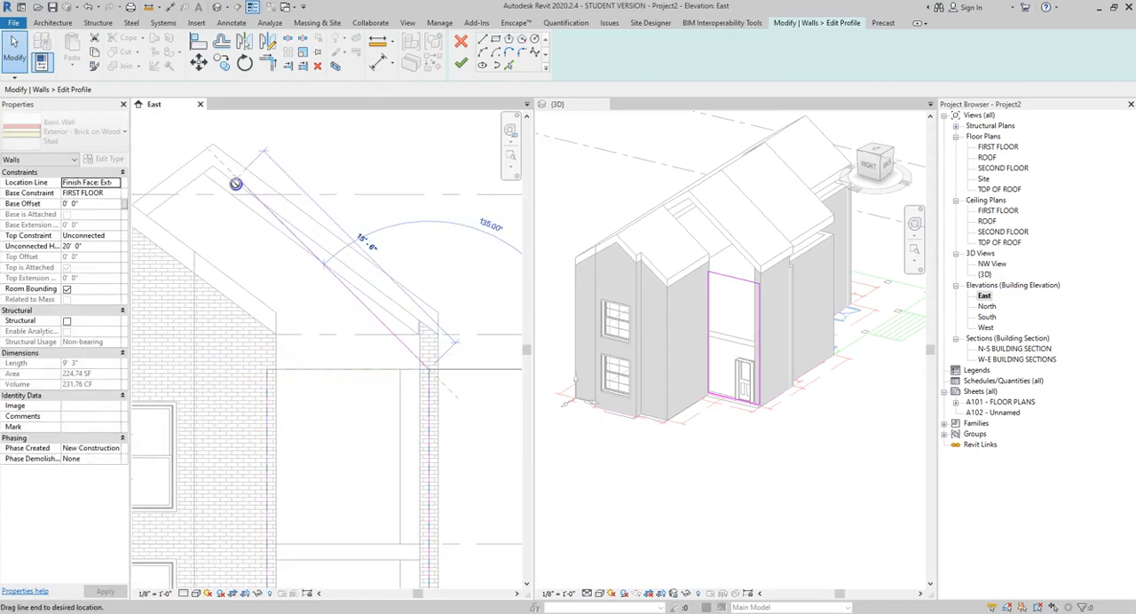
left_click_drag(234, 185, 417, 407)
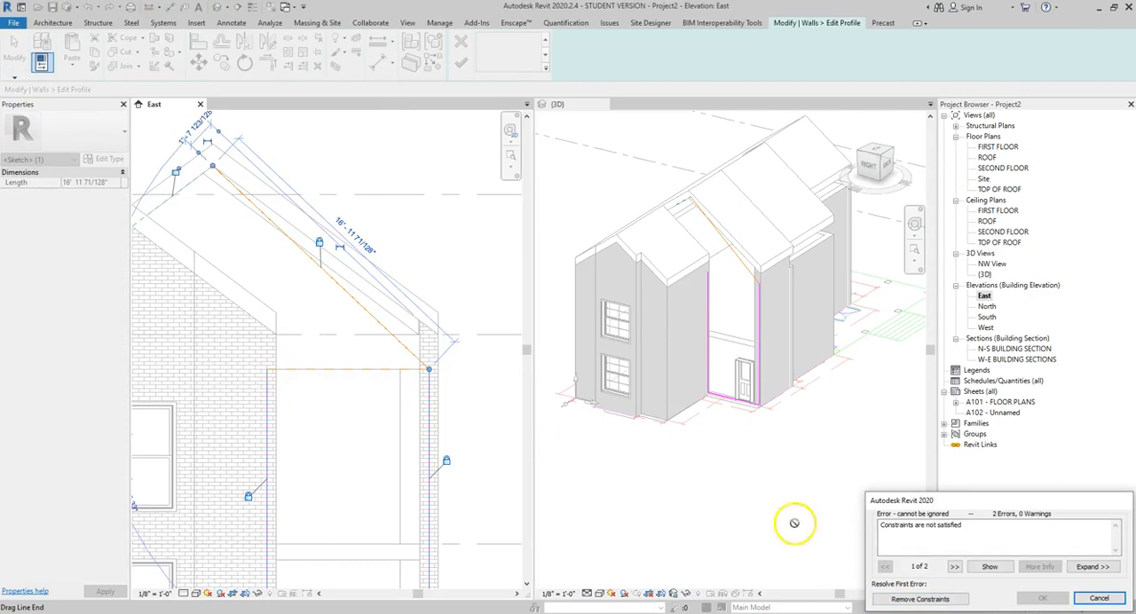
mouse_move(930, 579)
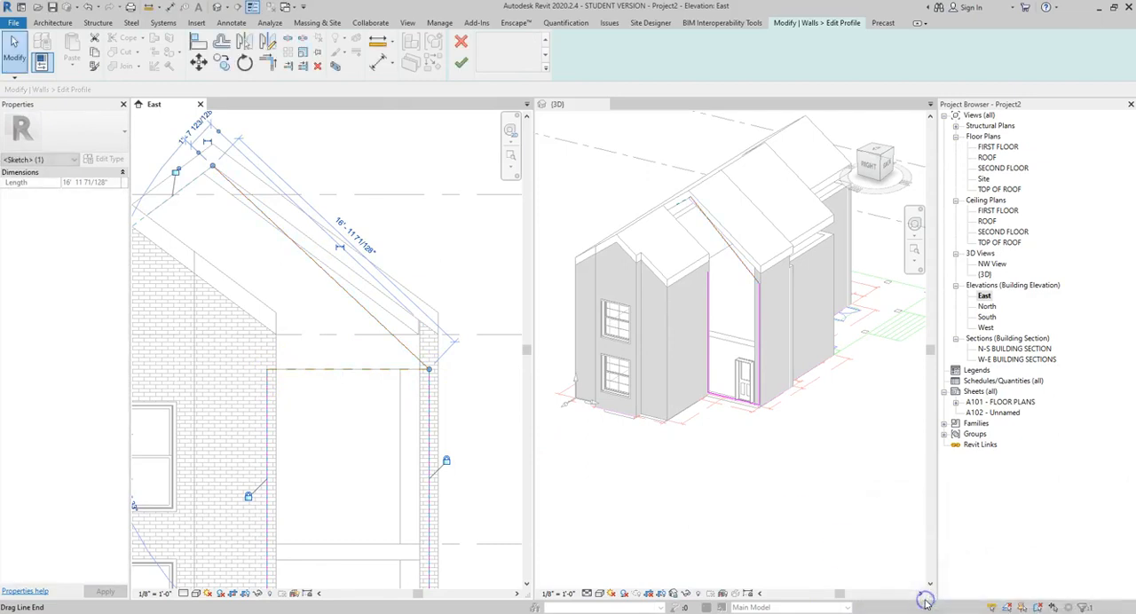
left_click(430, 348)
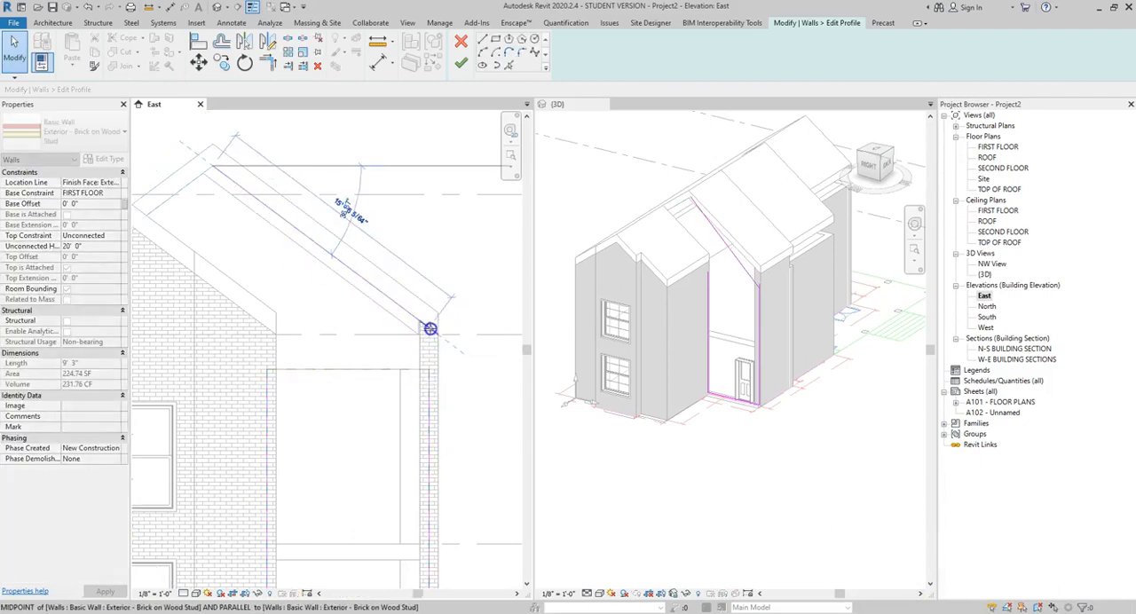
left_click(284, 158)
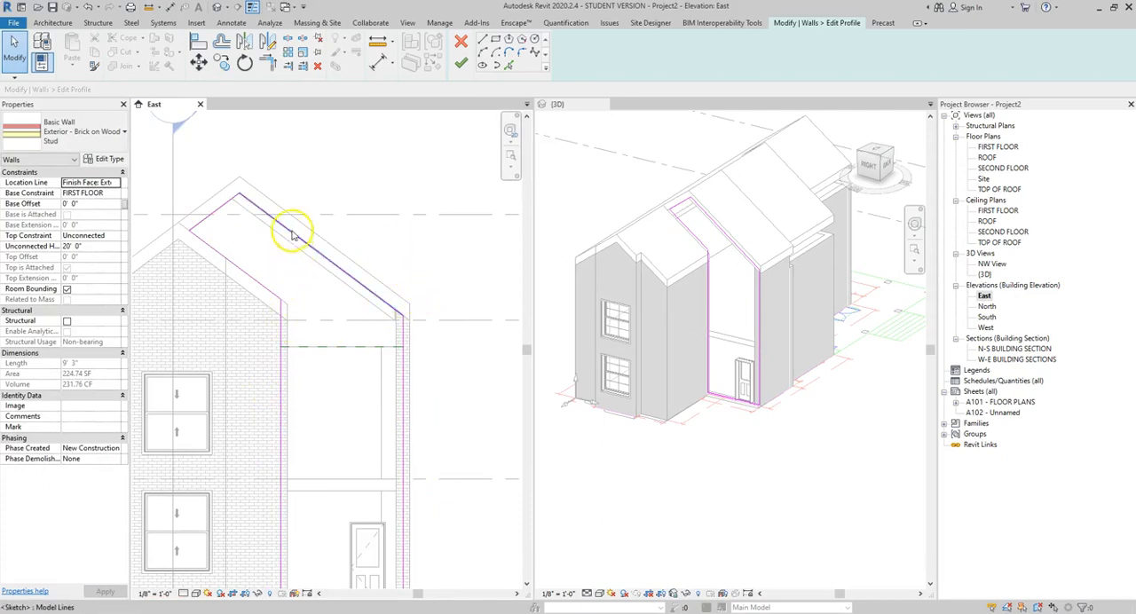
left_click(461, 64)
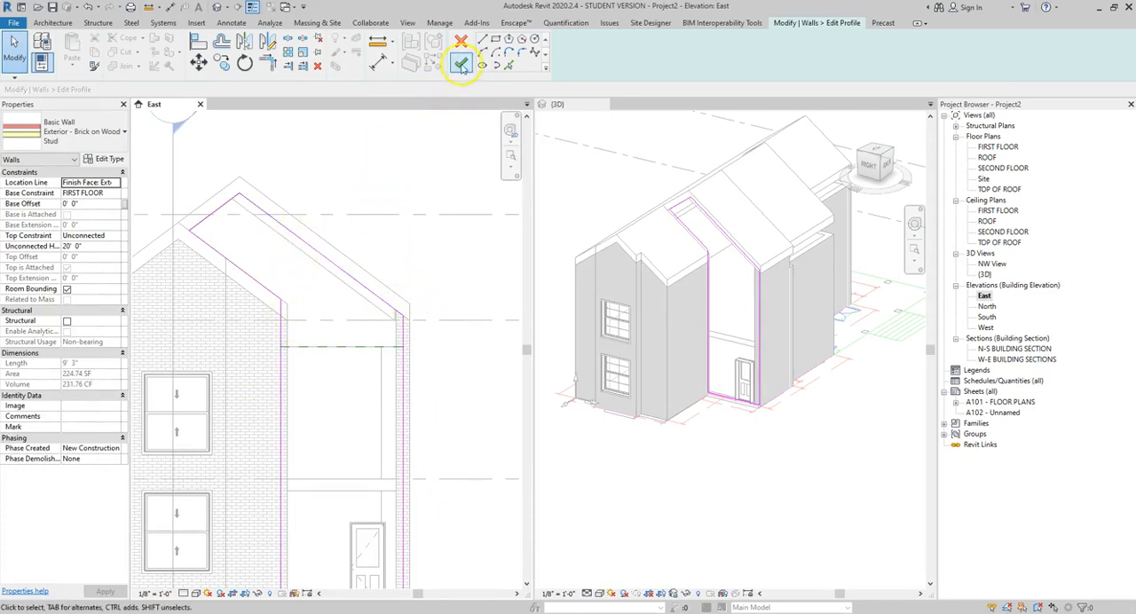
mouse_move(460, 64)
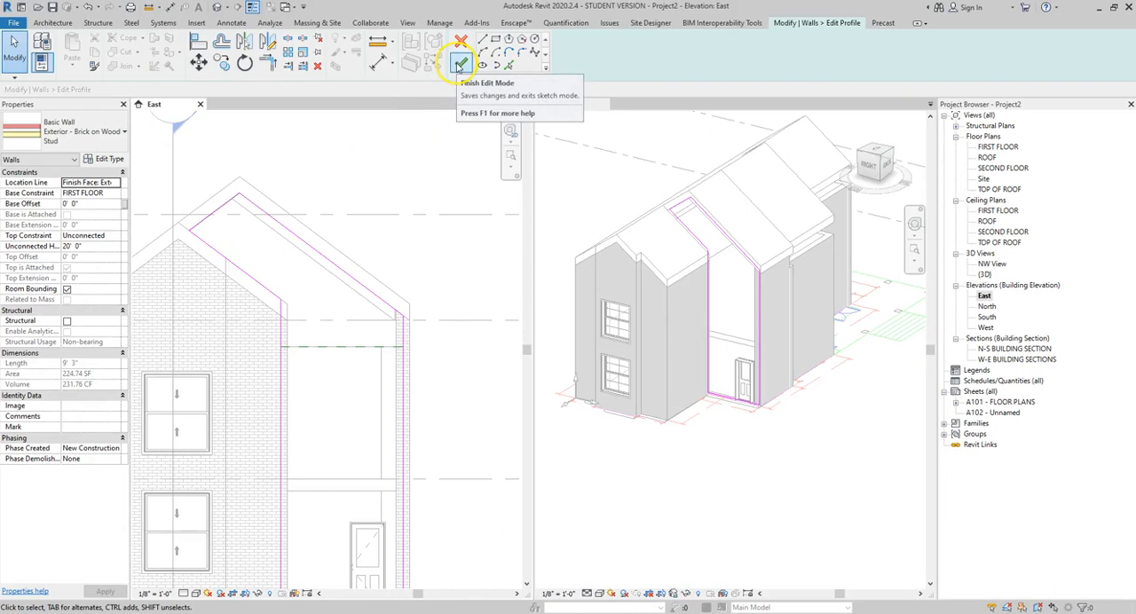
- Finish the profile edit and choose Unjoin Elements to keep the reshaped gable wall
left_click(460, 64)
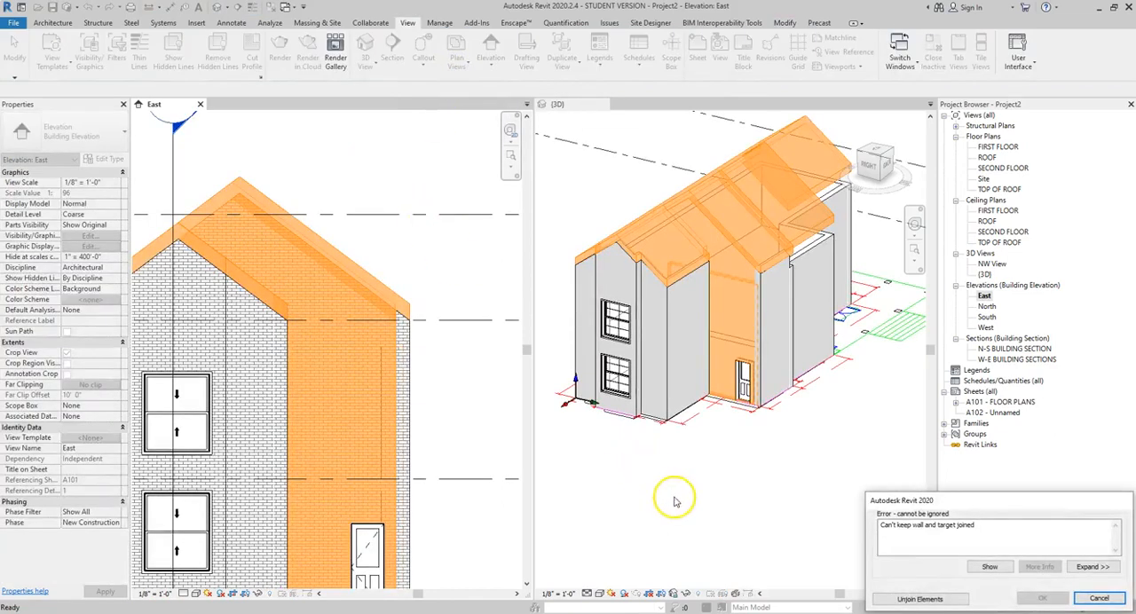
mouse_move(737, 293)
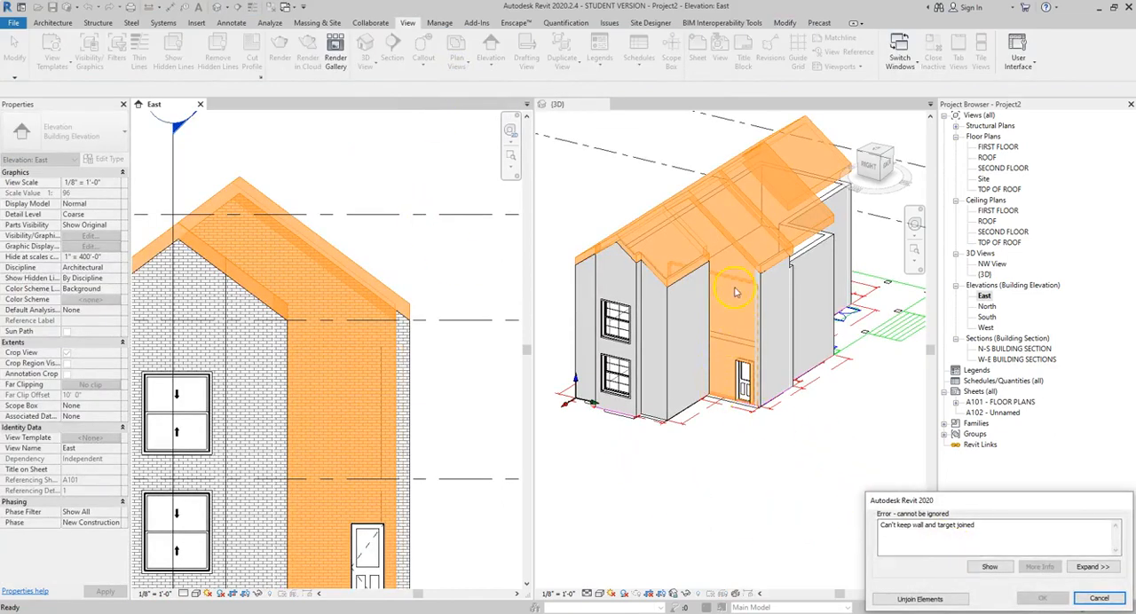
mouse_move(718, 226)
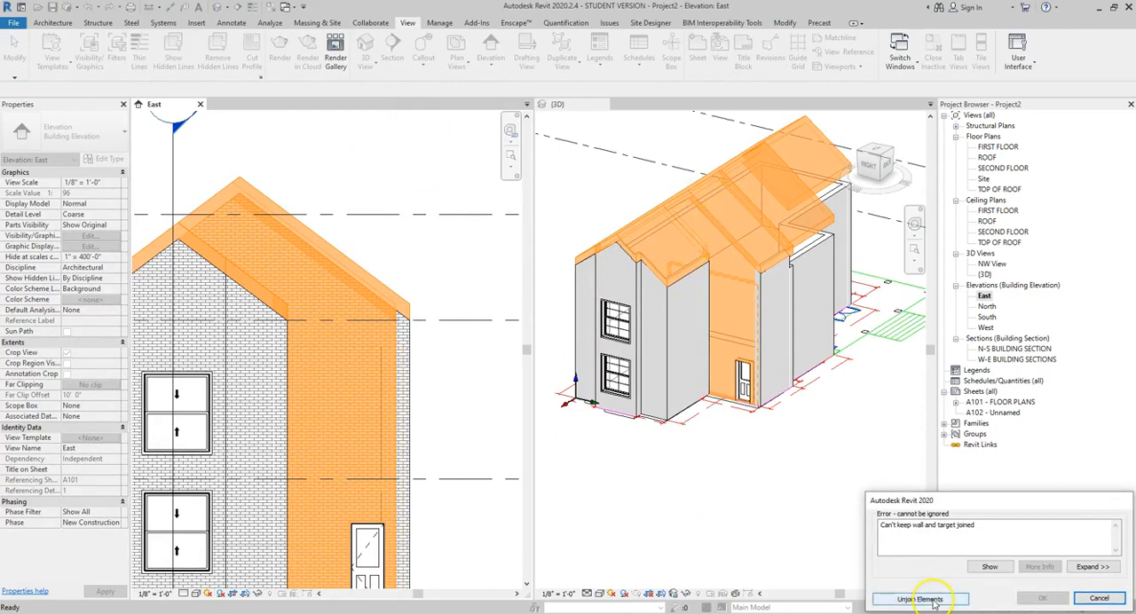
left_click(920, 600)
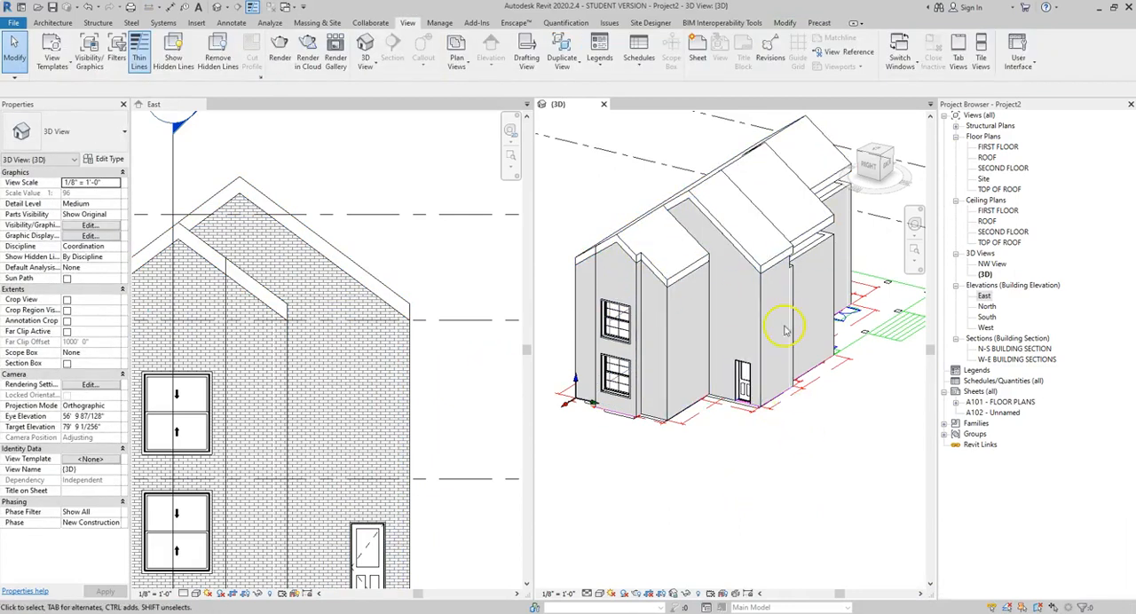
- Attach the short back wall under the roof to the roof
left_click_drag(785, 331, 746, 373)
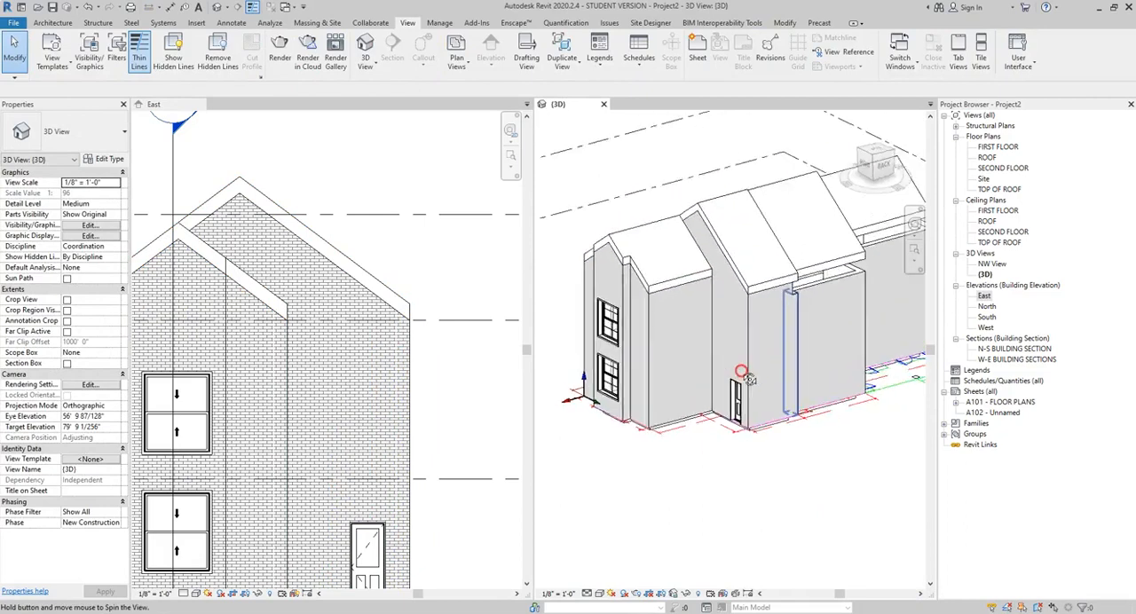
left_click_drag(742, 373, 557, 339)
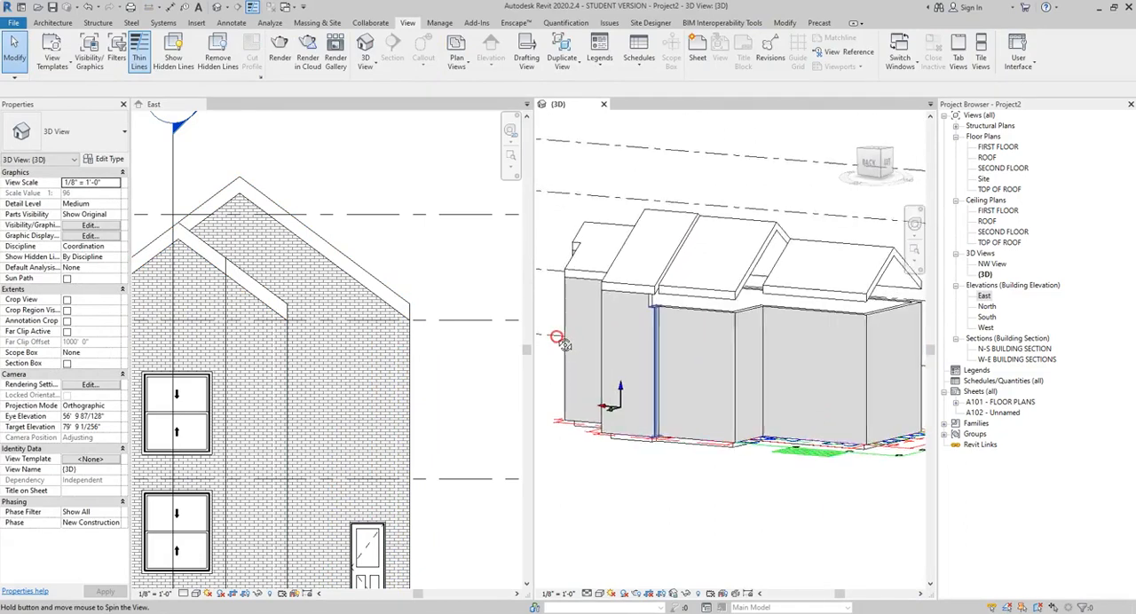
left_click_drag(557, 337, 671, 257)
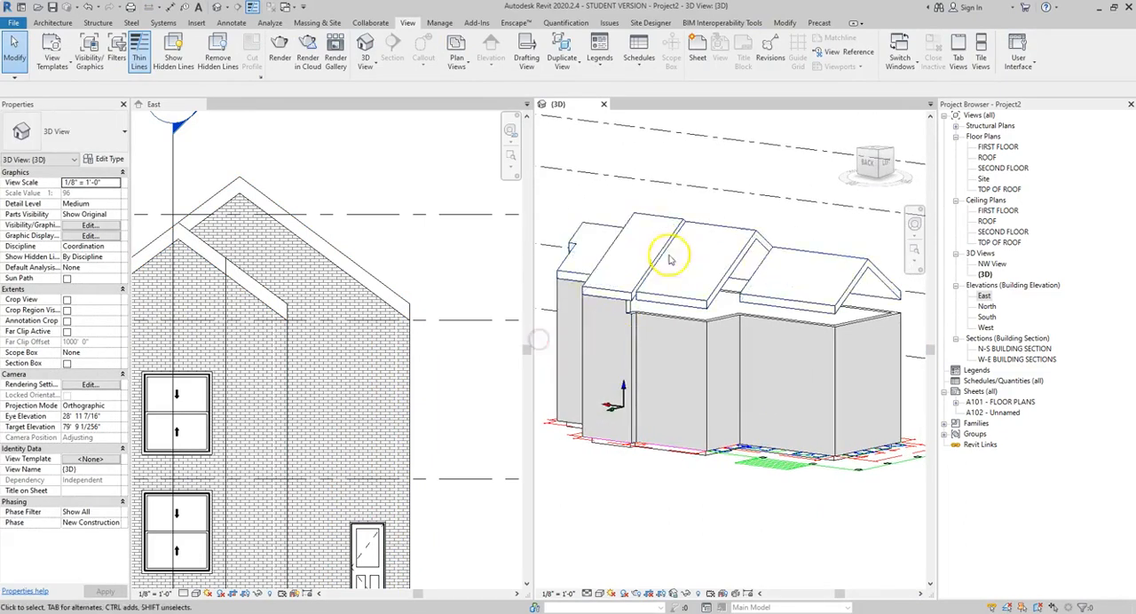
left_click(731, 284)
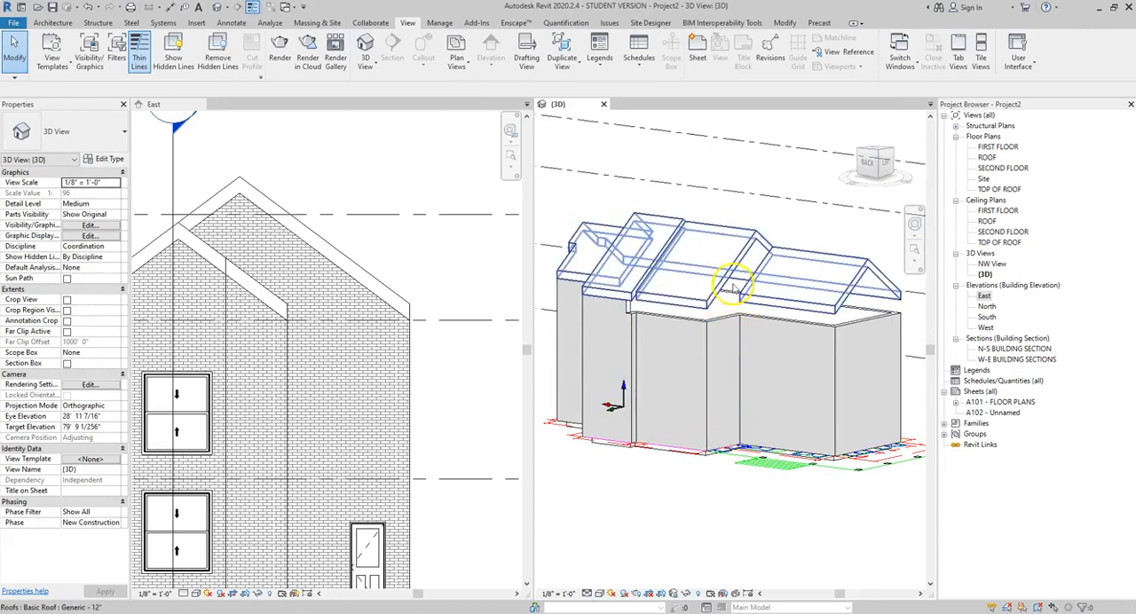
mouse_move(630, 320)
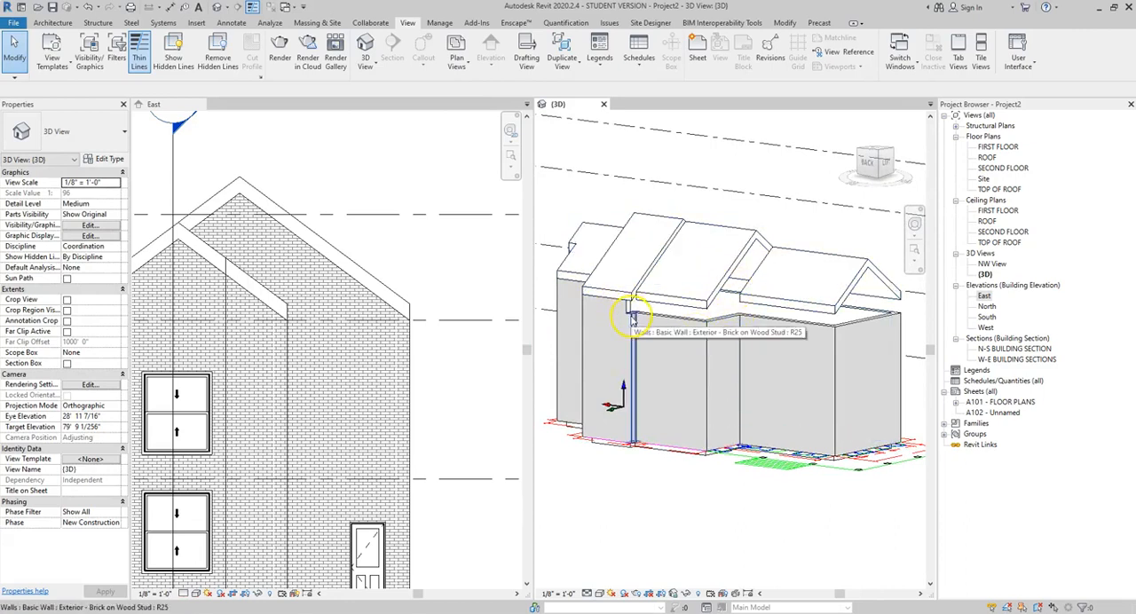
left_click(629, 314)
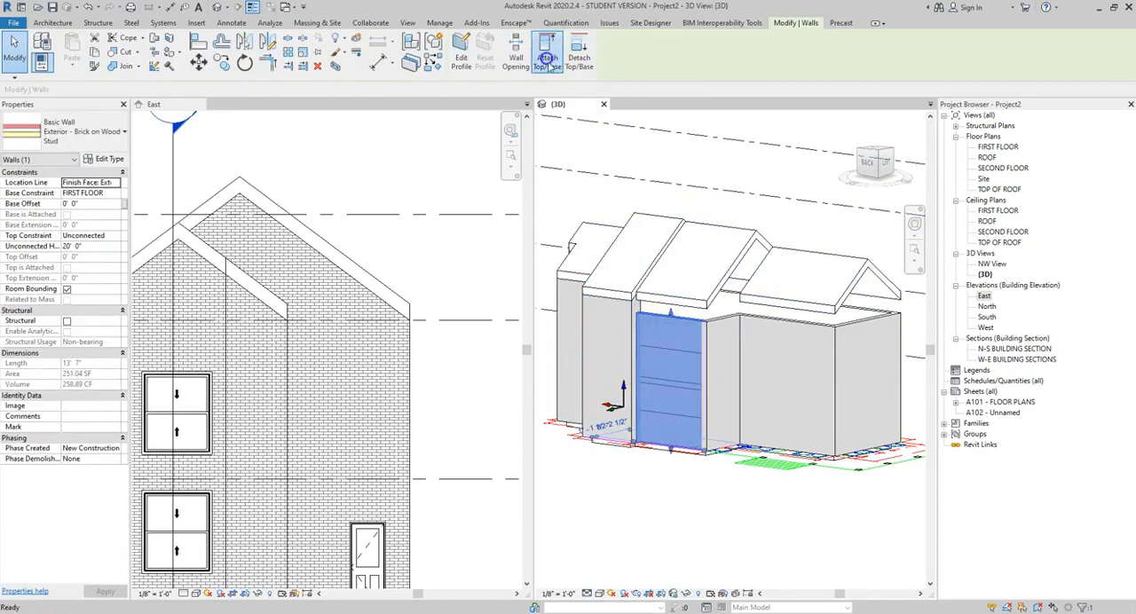
left_click(547, 53)
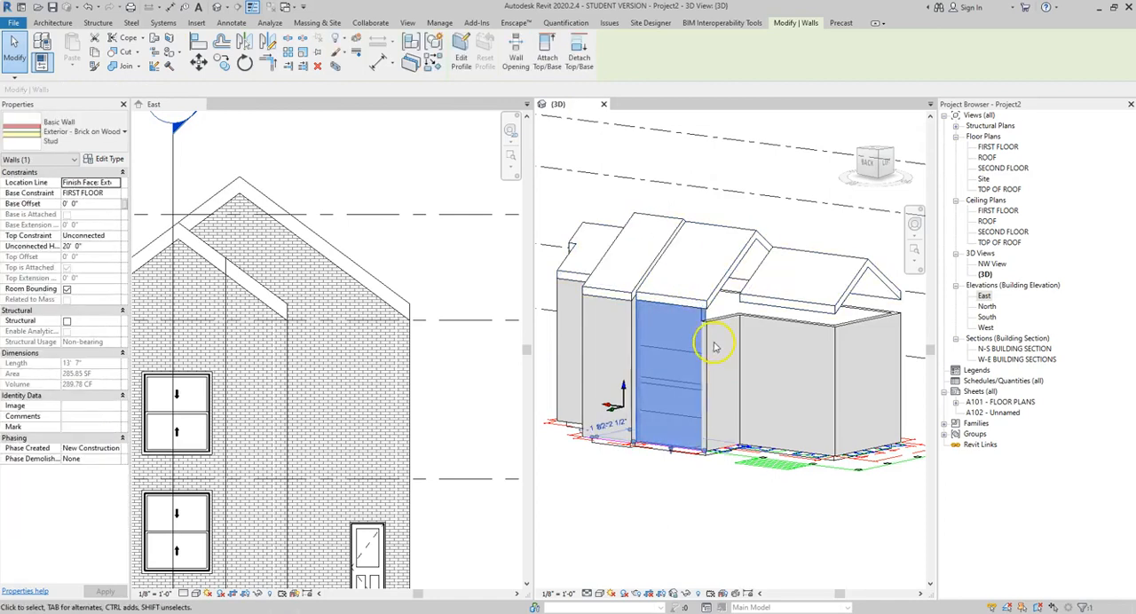
left_click(547, 53)
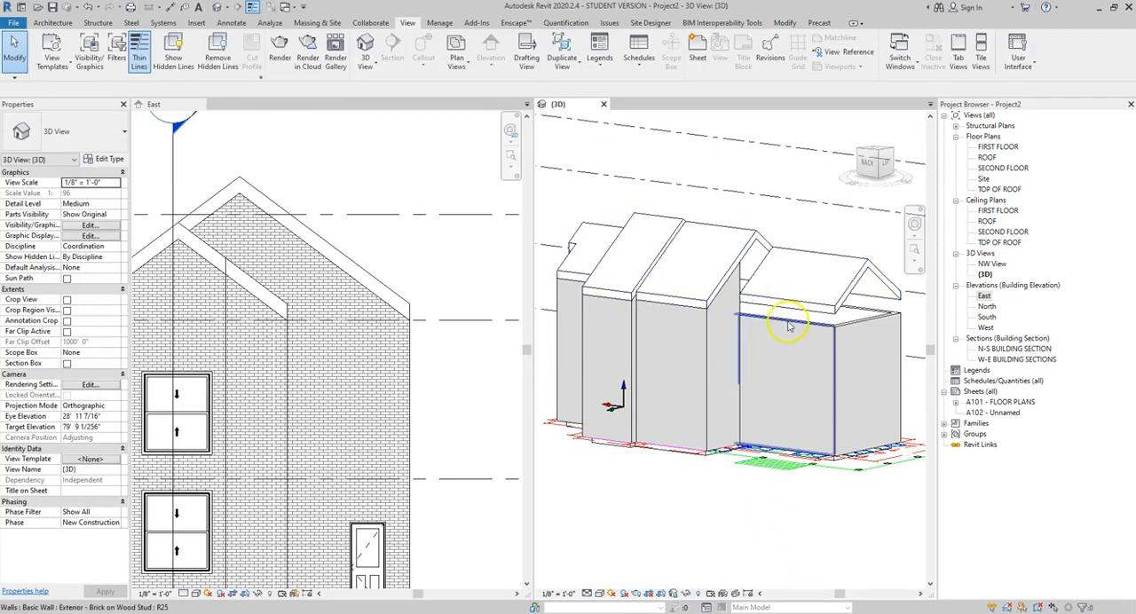
- Select the next back walls at the right gable end for roof attachment
left_click(784, 327)
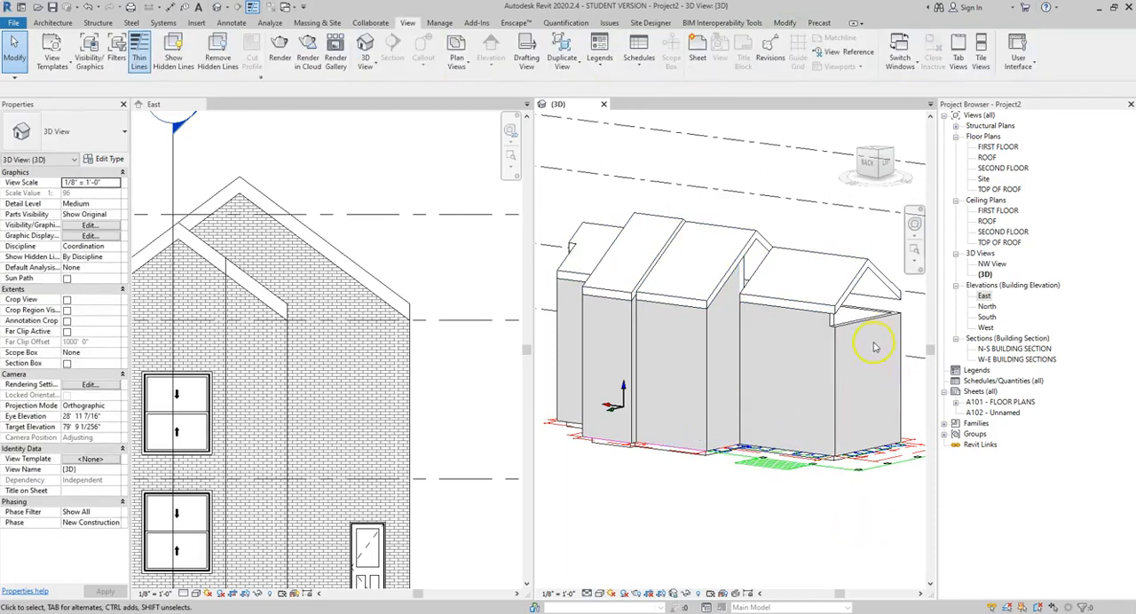
left_click(873, 346)
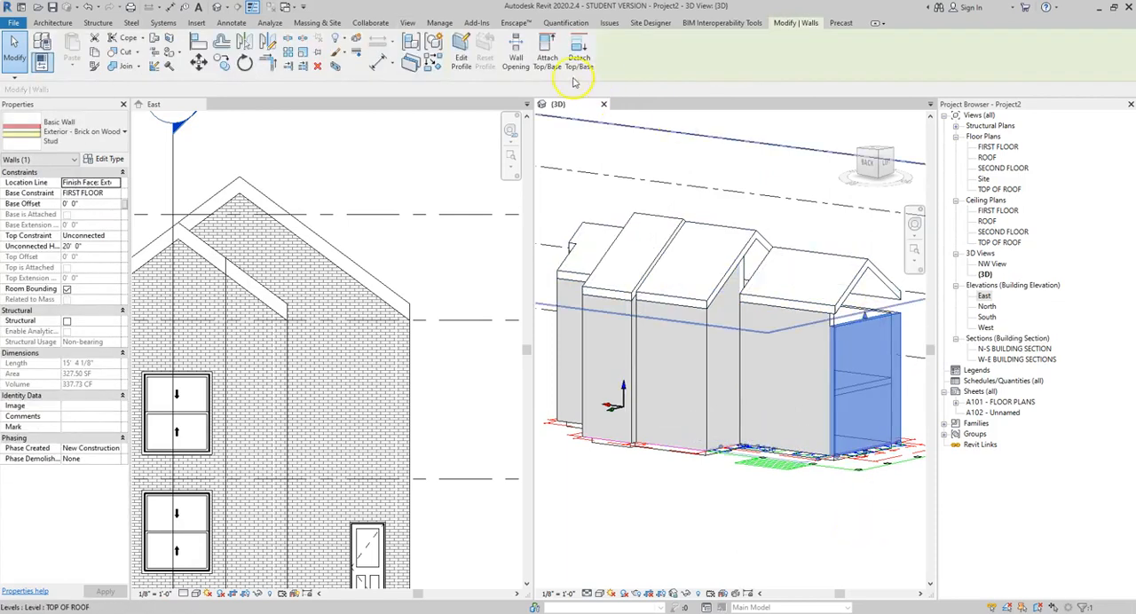